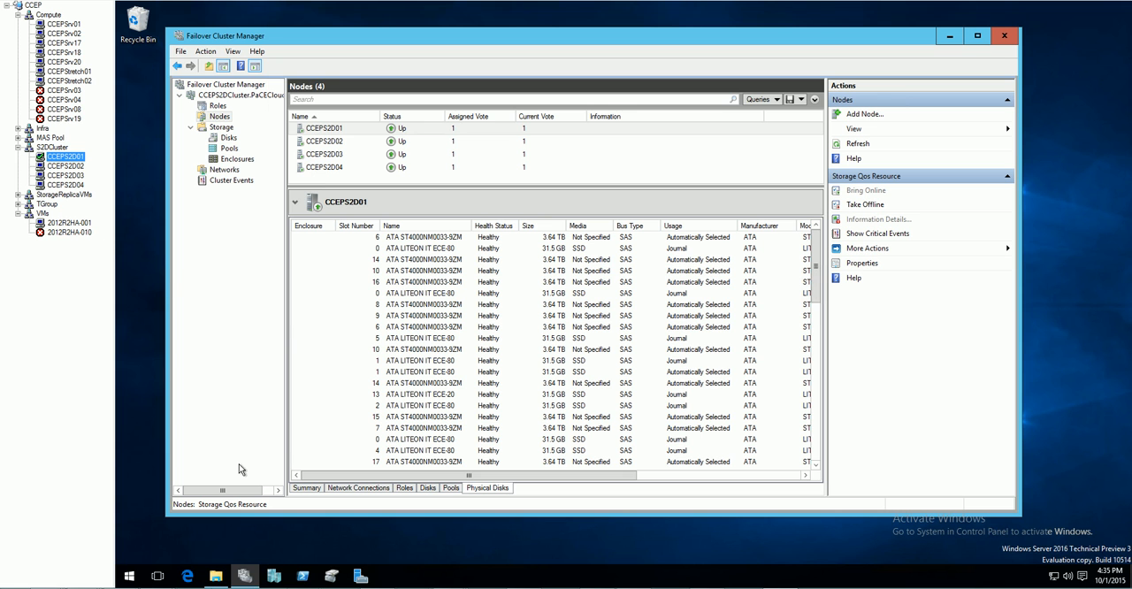
Step: Launch an administrator Windows PowerShell session from the taskbar
{"action": "left_click", "coordinate": [304, 574]}
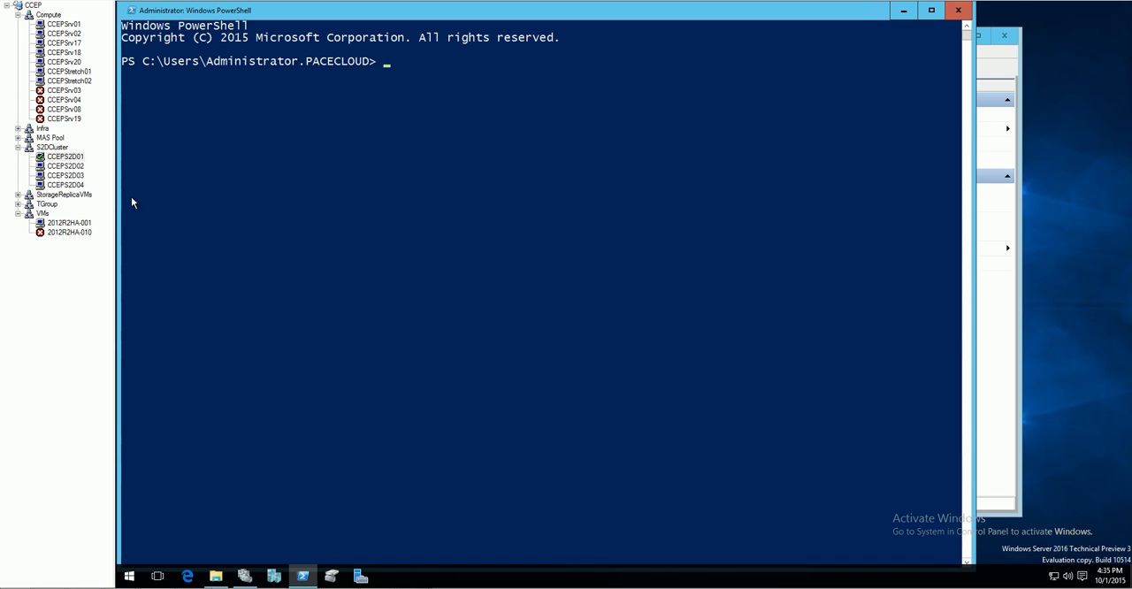
Step: Run Get-StorageQosPolicy to list Default and the four 2012R2HA policies with IOPS limits
{"action": "type", "text": "Get-StorageQosPolicy"}
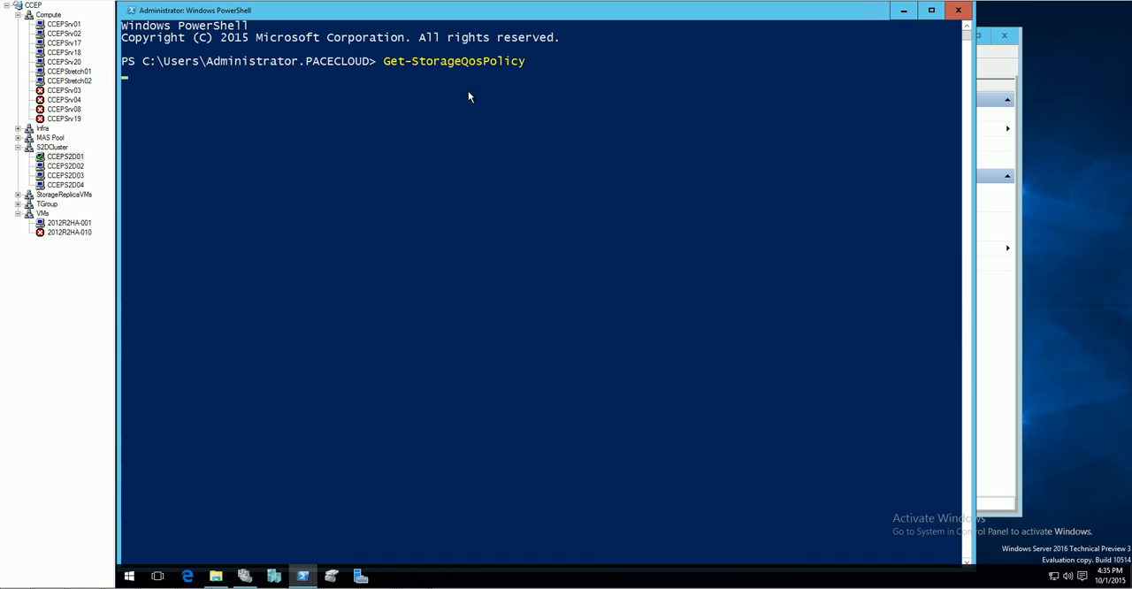
{"action": "key", "text": "Enter"}
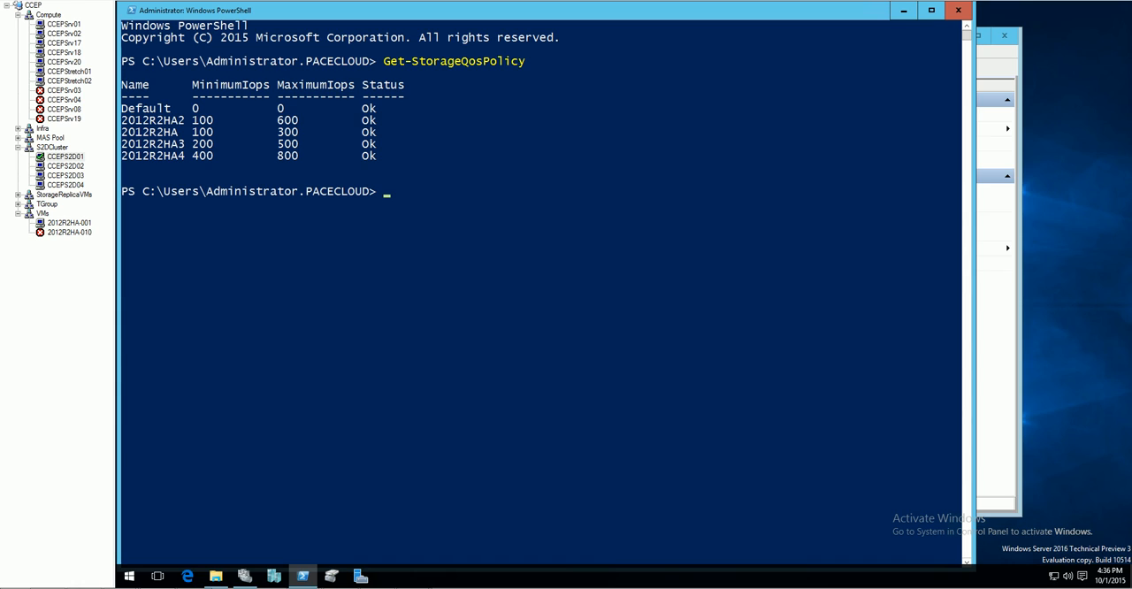
{"action": "mouse_move", "coordinate": [462, 239]}
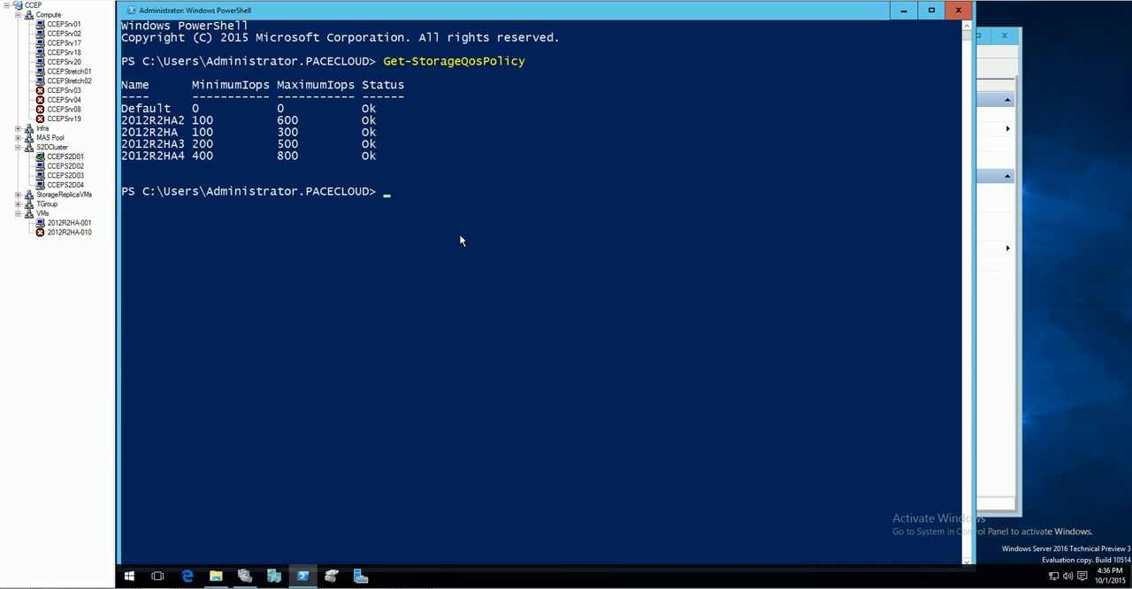
Step: Export the 2012R2HA policy to c:\2012R2HA.xml and browse Local Disk (C:) for the file
{"action": "type", "text": "Get-StorageQosPolicy -Name '2012R2HA' | Export-Clixml -Path c:\\2012R2HA.xml"}
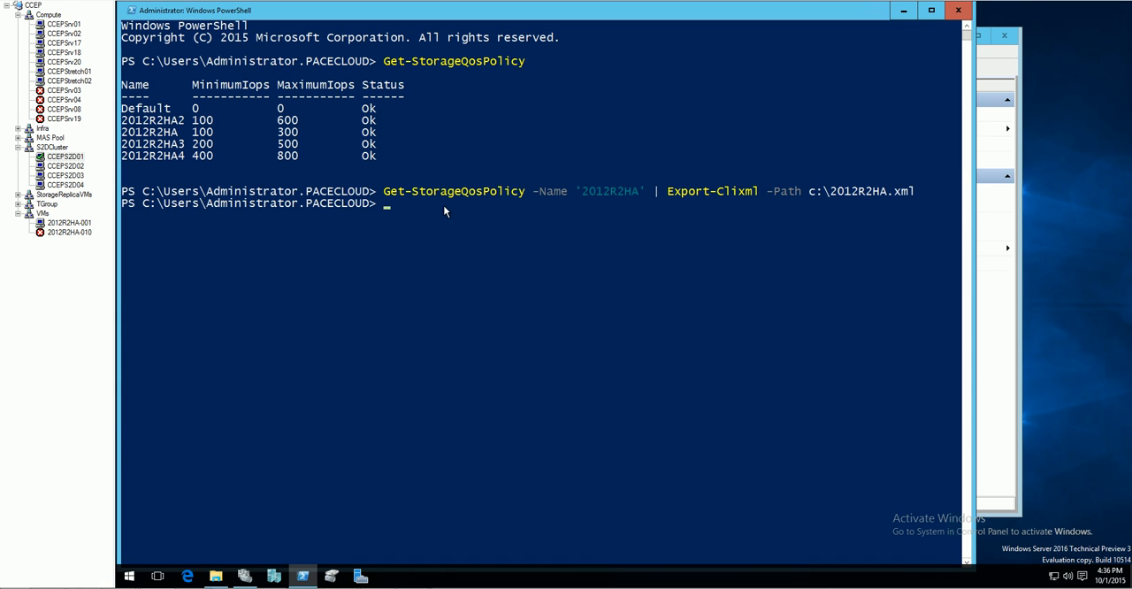
{"action": "mouse_move", "coordinate": [604, 206]}
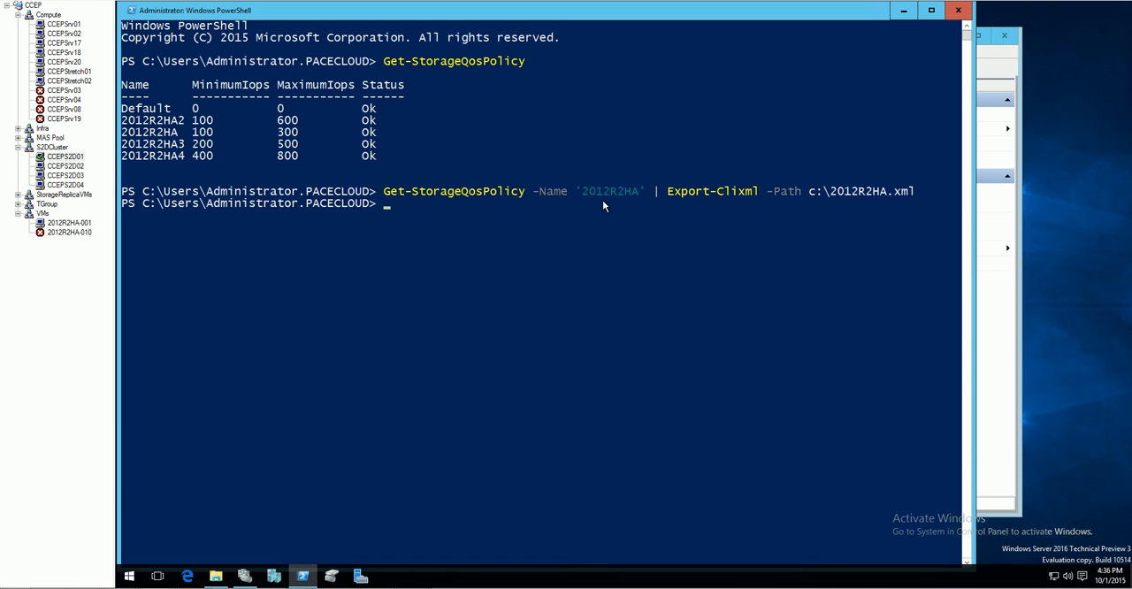
{"action": "mouse_move", "coordinate": [593, 203]}
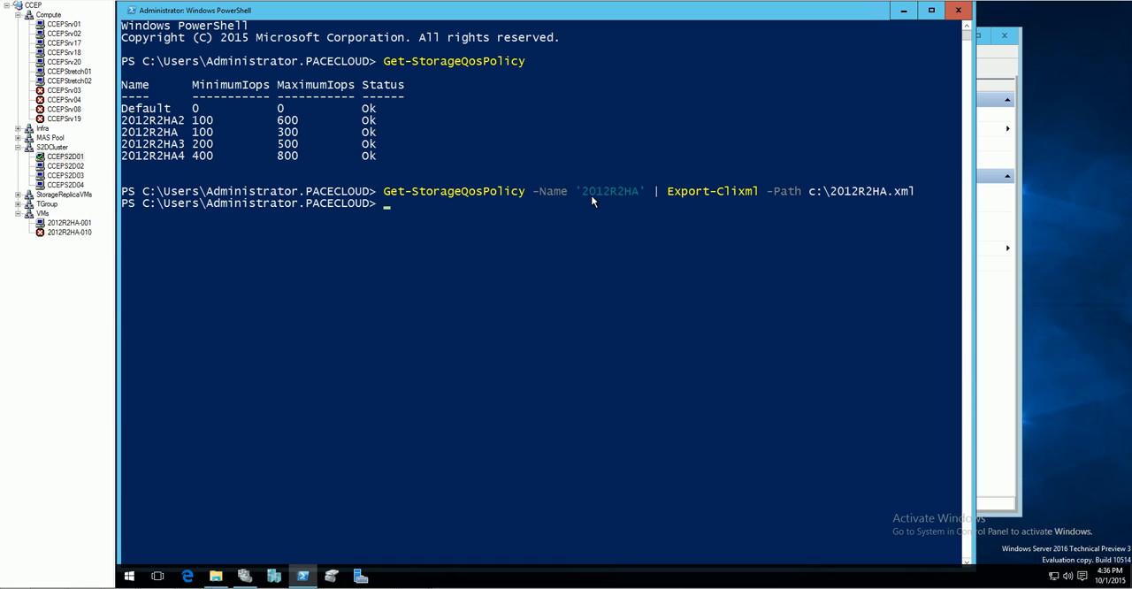
{"action": "mouse_move", "coordinate": [226, 156]}
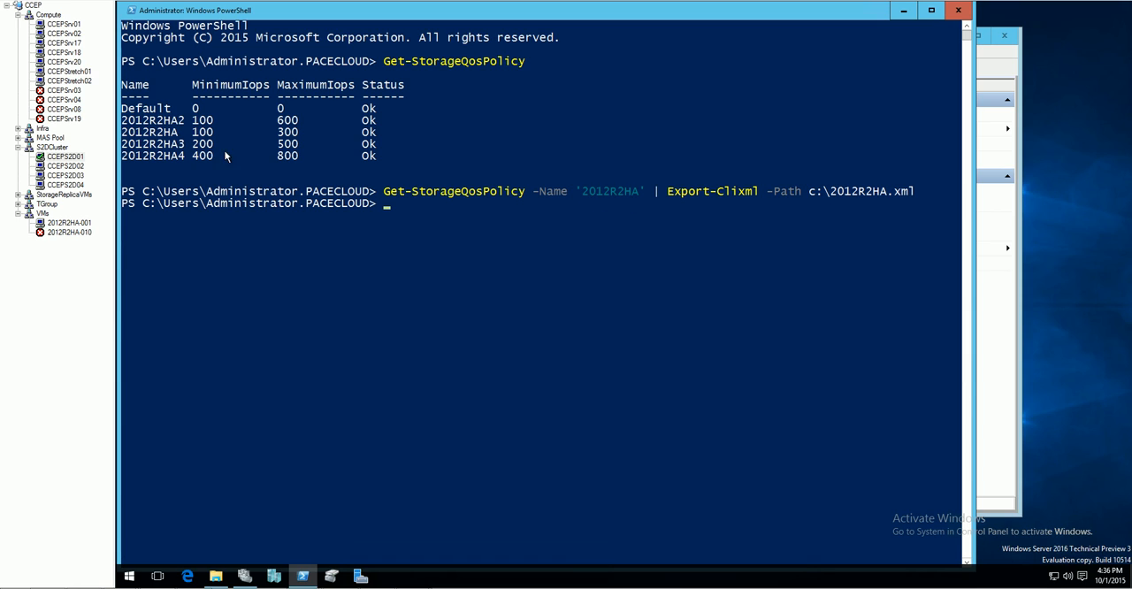
{"action": "left_click", "coordinate": [122, 140]}
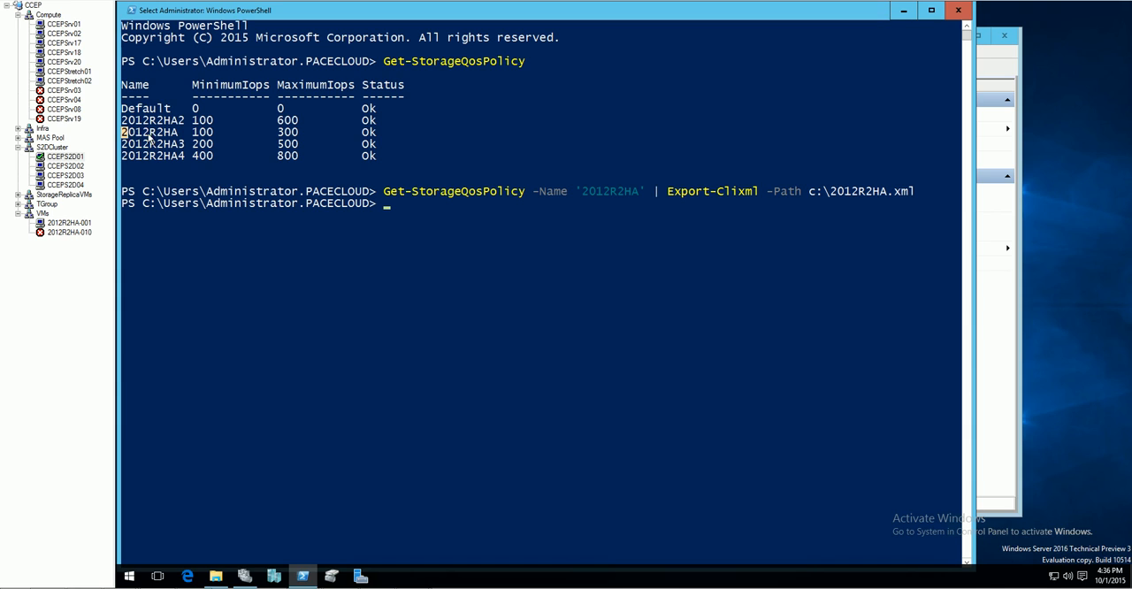
{"action": "double_click", "coordinate": [157, 140]}
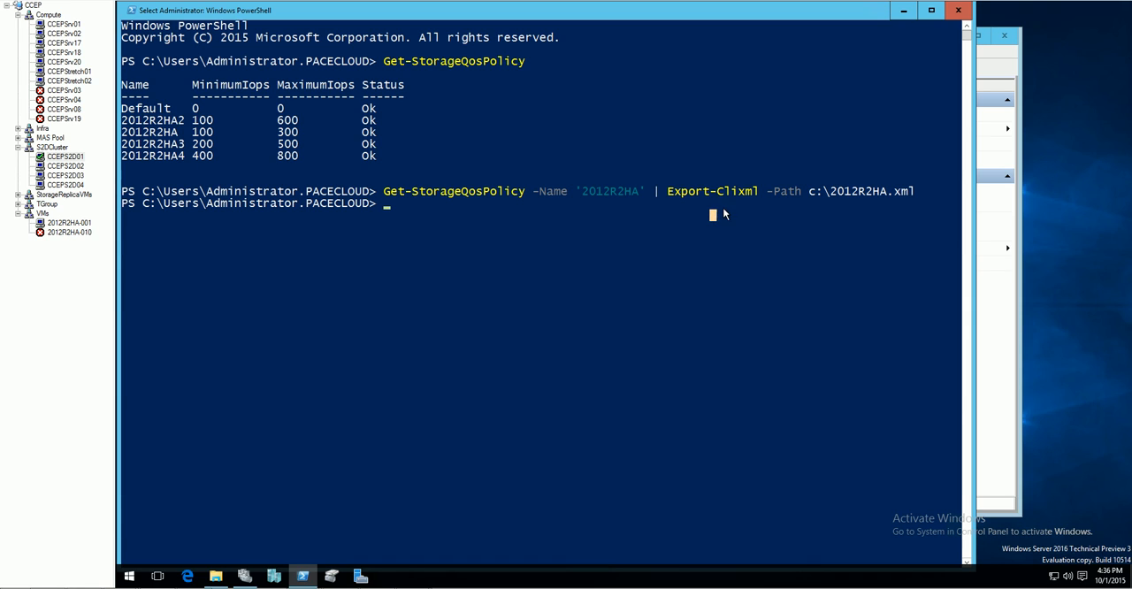
{"action": "mouse_move", "coordinate": [736, 227]}
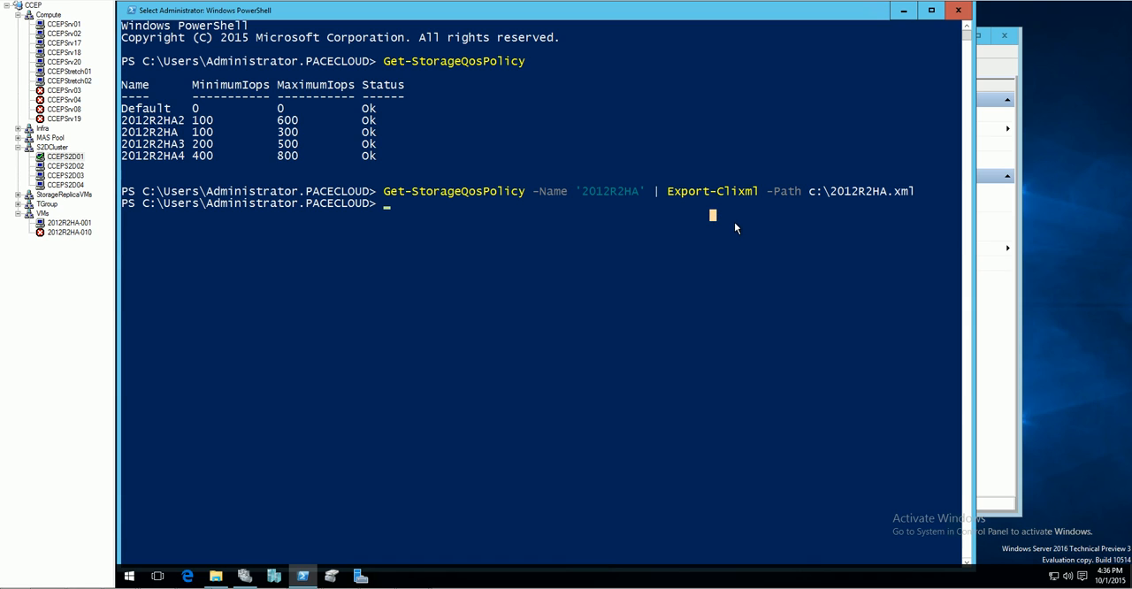
{"action": "mouse_move", "coordinate": [414, 392]}
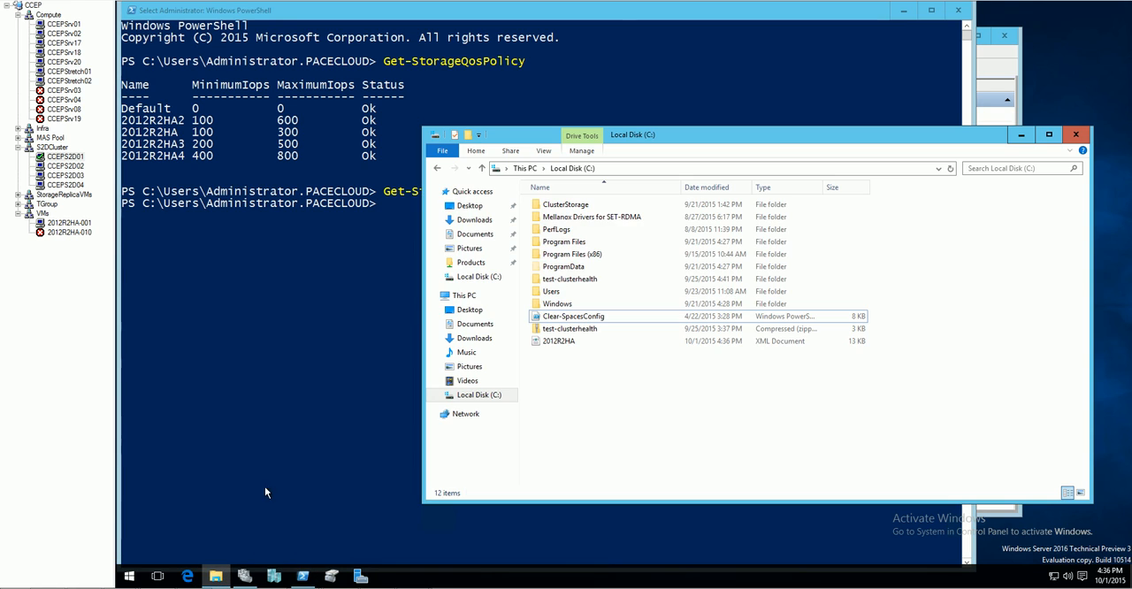
Step: Review 2012R2HA.xml in Internet Explorer (MaximumIops 300, MinimumIops 100), then close it
{"action": "left_click", "coordinate": [560, 341]}
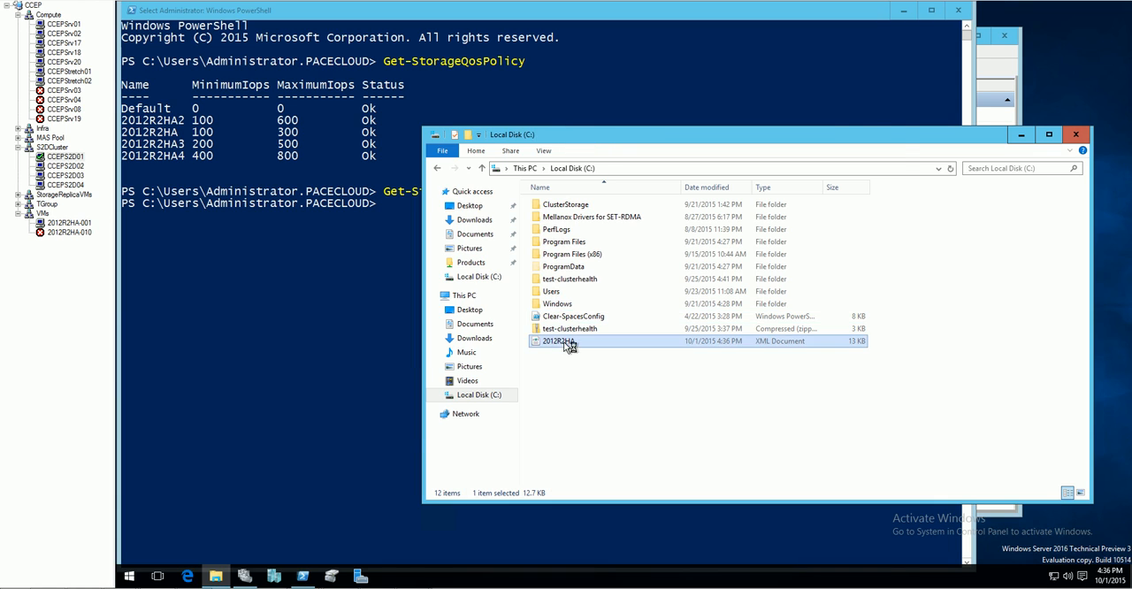
{"action": "double_click", "coordinate": [563, 341]}
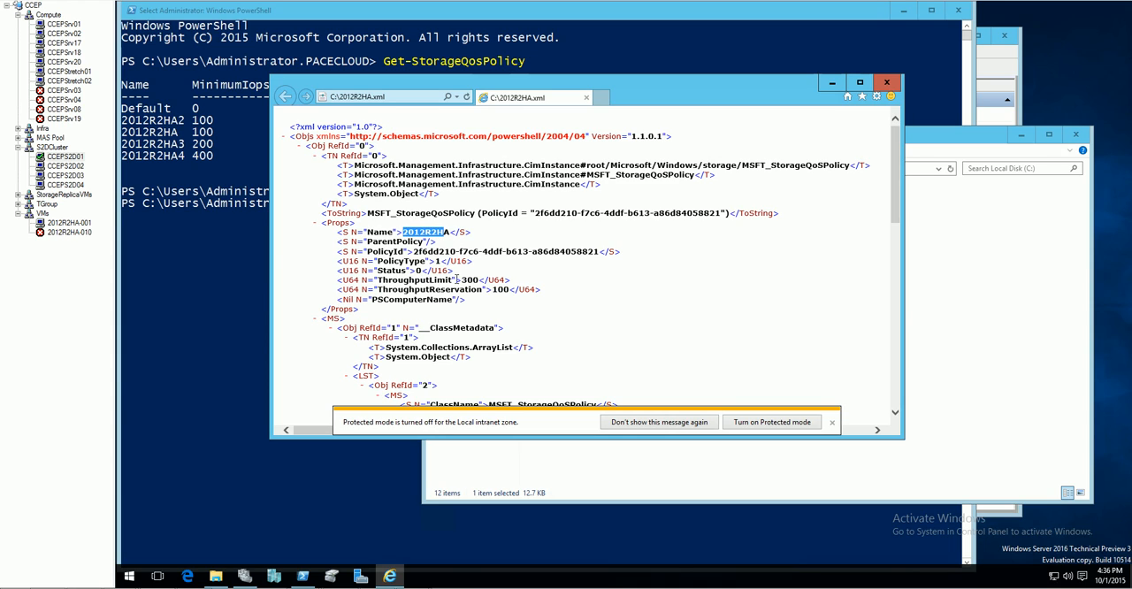
{"action": "scroll", "scroll_direction": "down", "scroll_amount": 3}
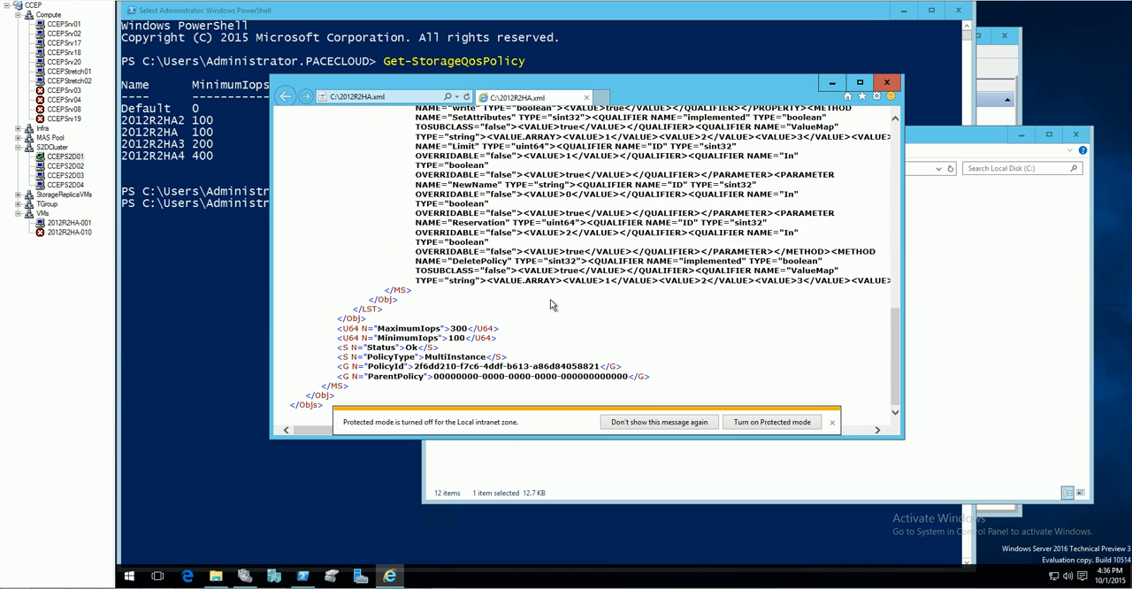
{"action": "mouse_move", "coordinate": [408, 365]}
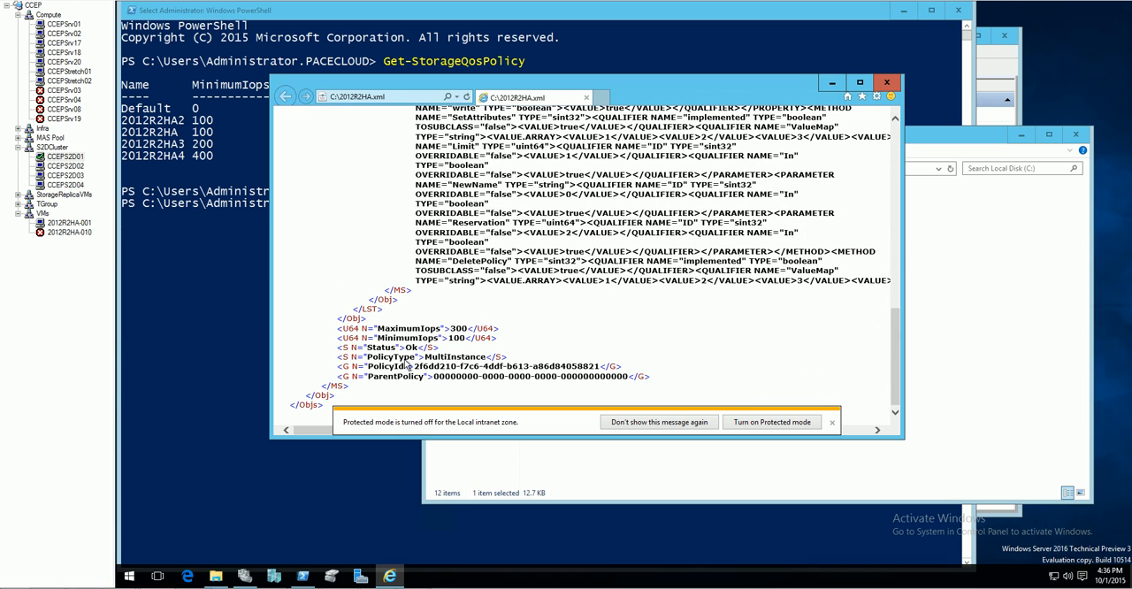
{"action": "double_click", "coordinate": [460, 357]}
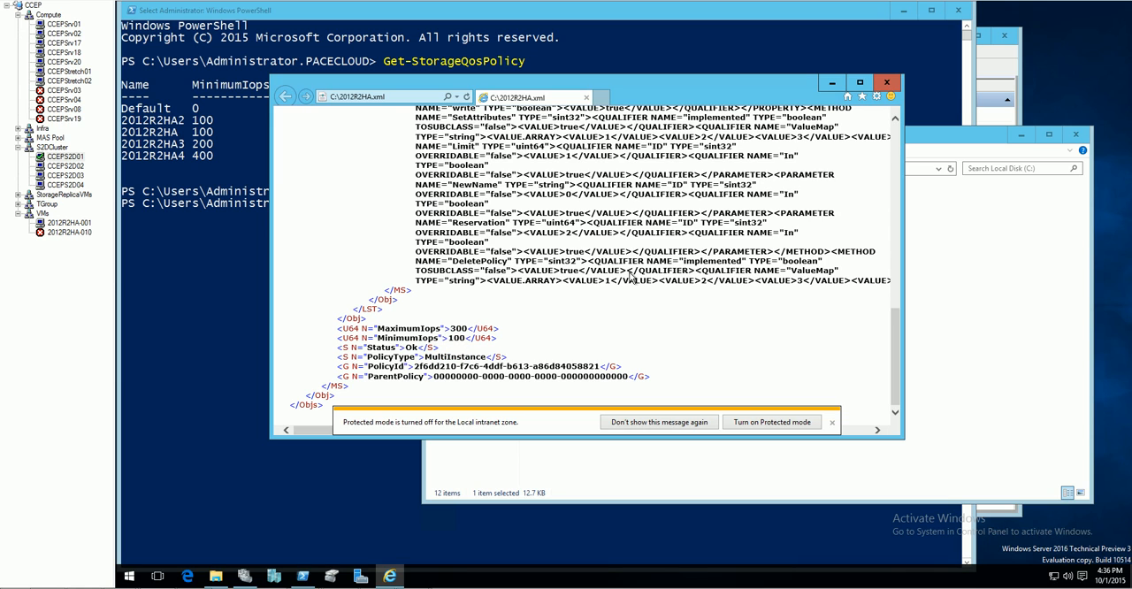
{"action": "left_click", "coordinate": [869, 74]}
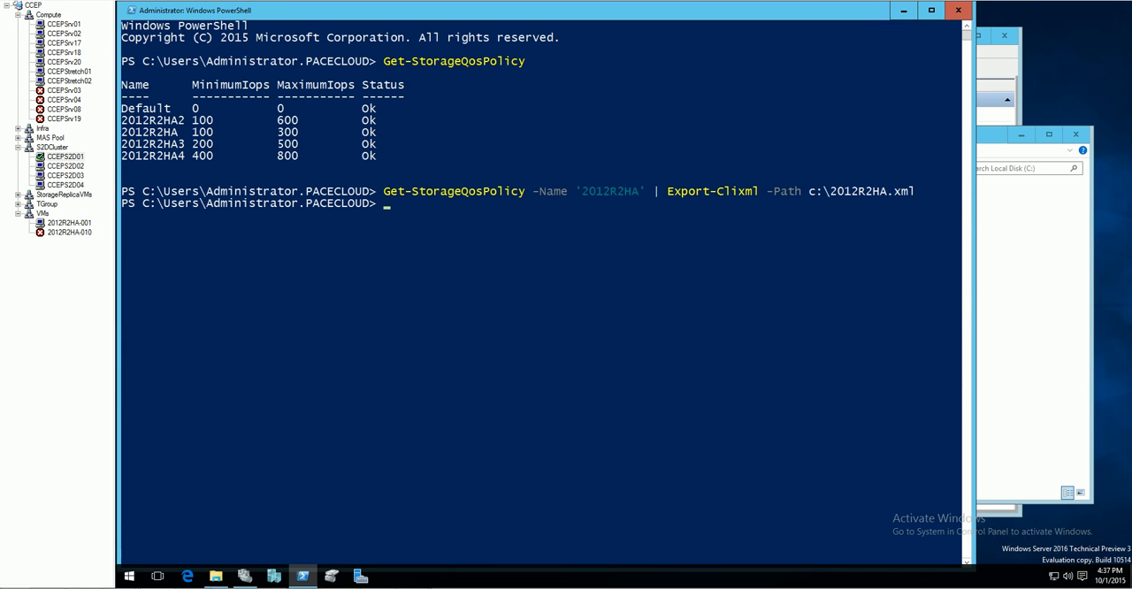
Step: Read back c:\2012R2HA.xml with Import-Clixml | fl * to show all its properties
{"action": "type", "text": "Import-Clixml C:\\2012R2HA.xml | fl *"}
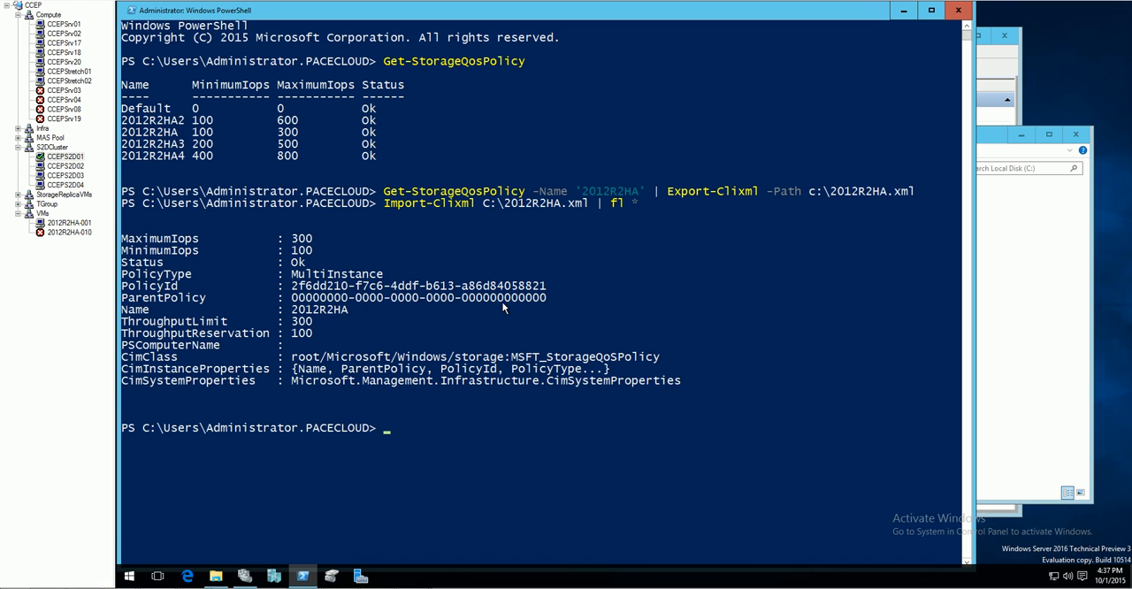
{"action": "mouse_move", "coordinate": [520, 308]}
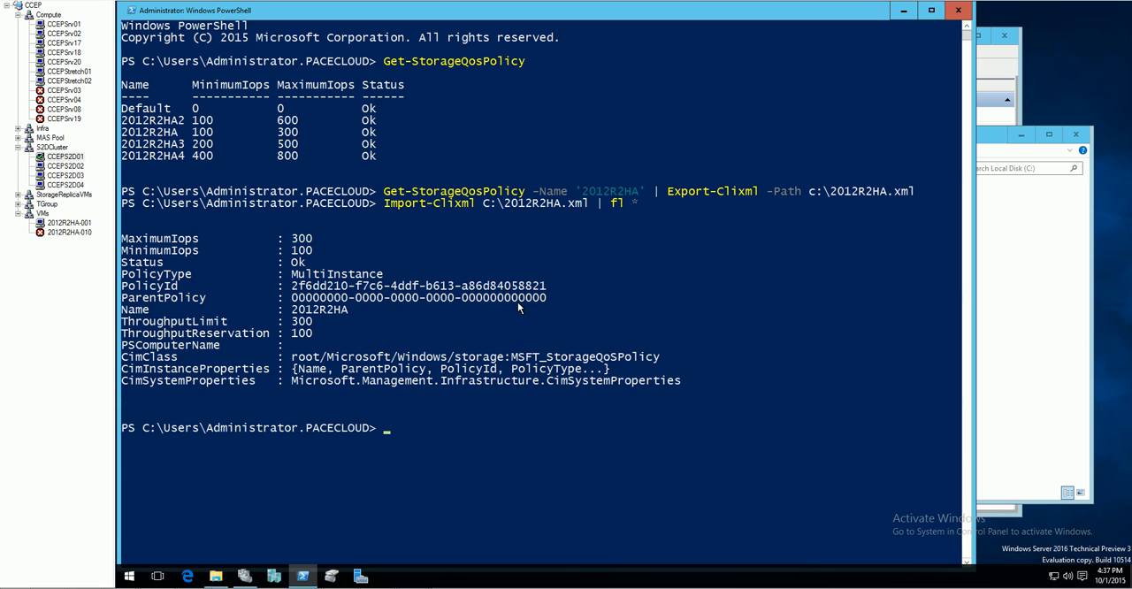
{"action": "mouse_move", "coordinate": [461, 252]}
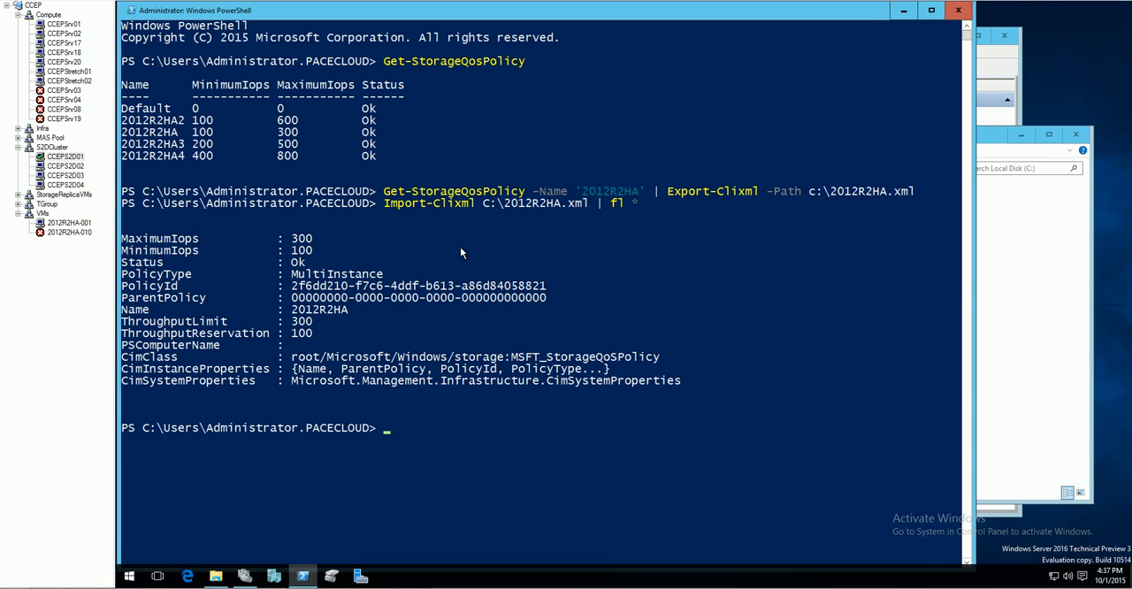
{"action": "mouse_move", "coordinate": [490, 260]}
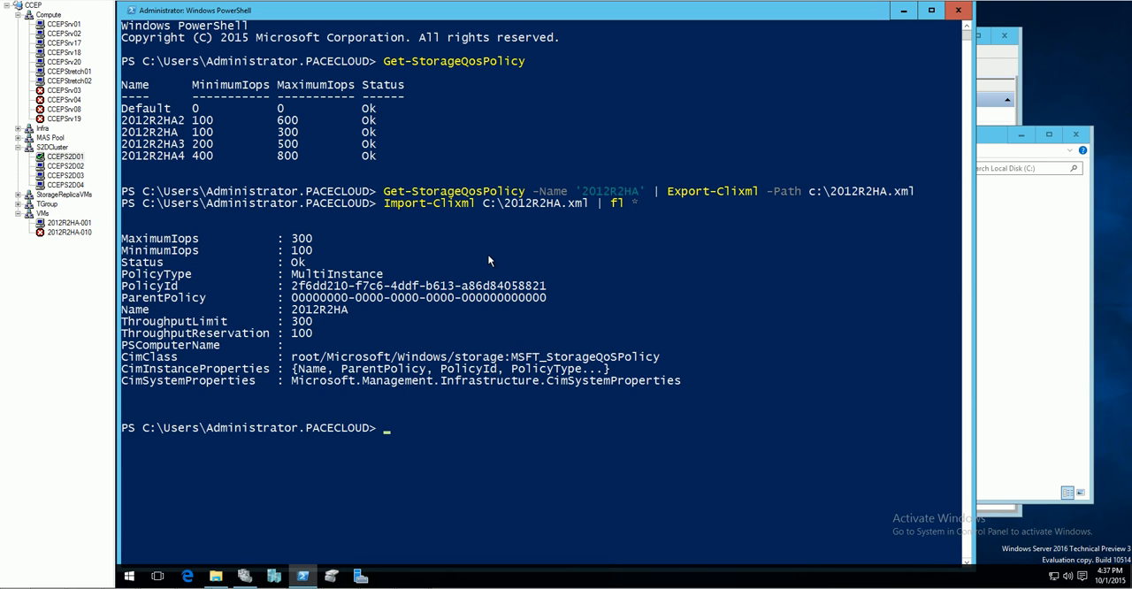
{"action": "mouse_move", "coordinate": [439, 215]}
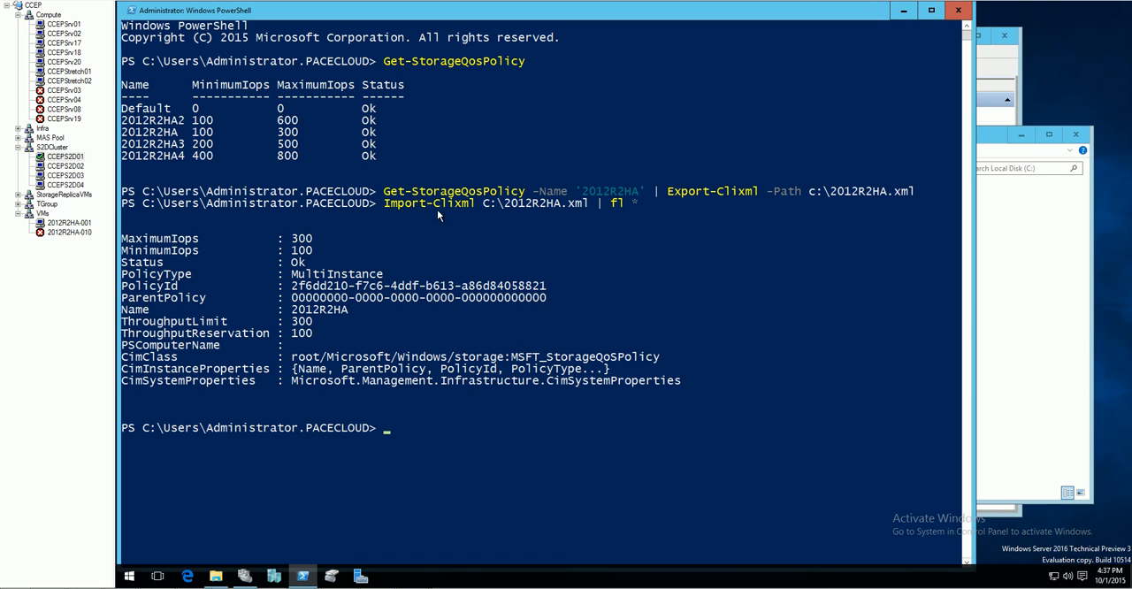
{"action": "mouse_move", "coordinate": [618, 218]}
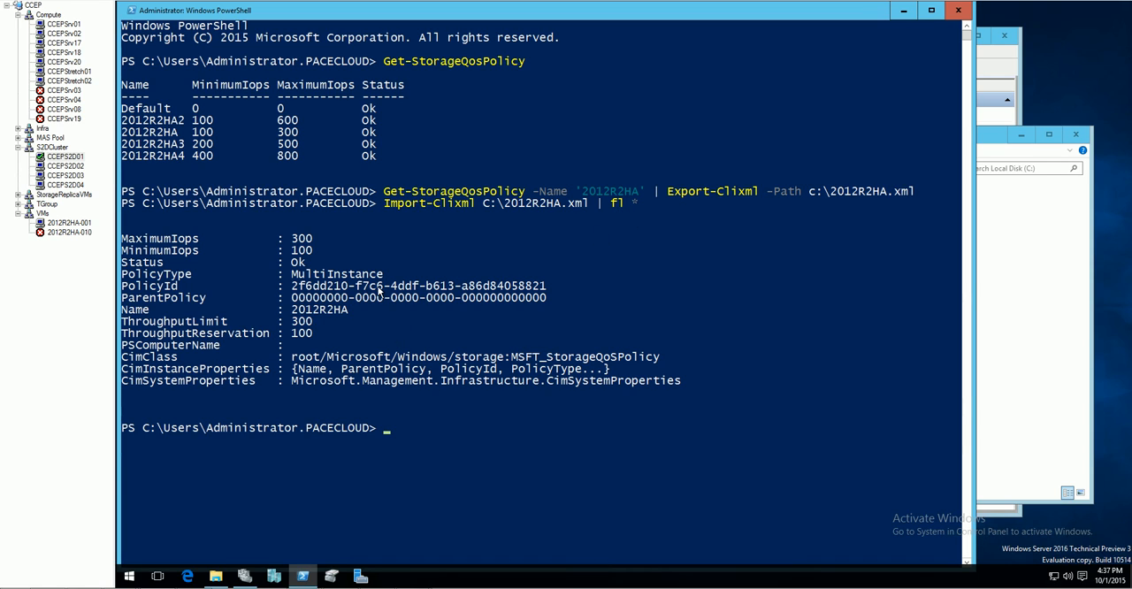
{"action": "mouse_move", "coordinate": [332, 335]}
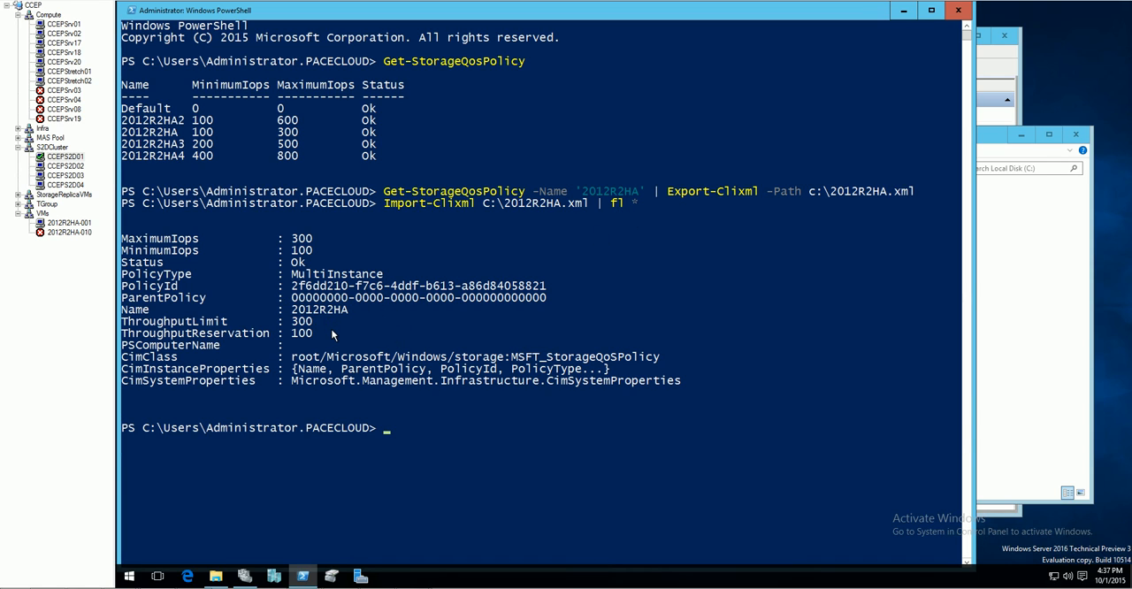
{"action": "mouse_move", "coordinate": [345, 311]}
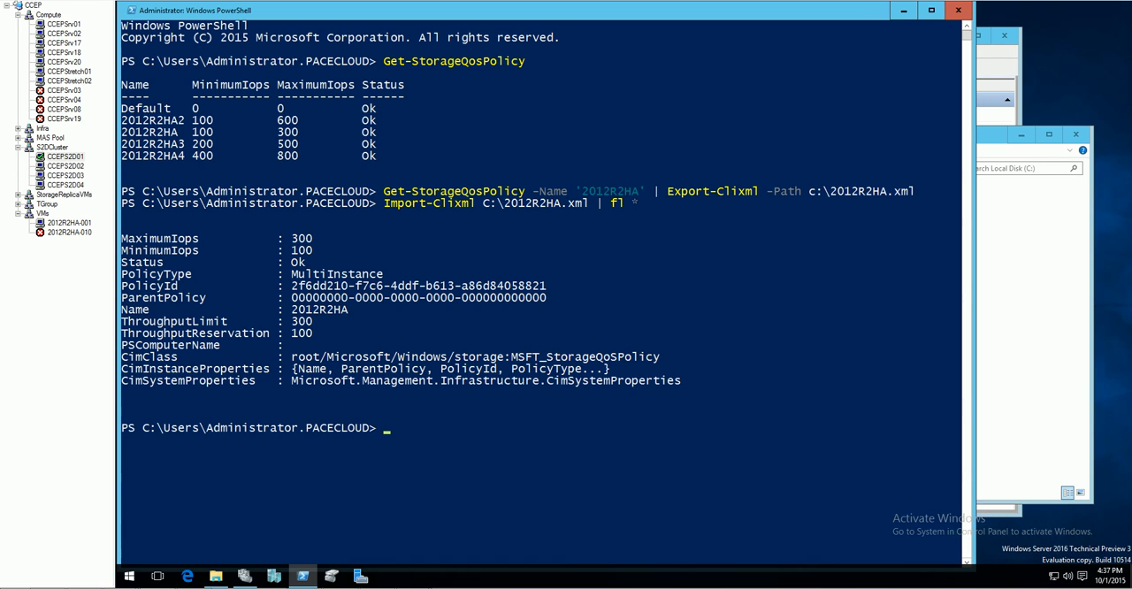
{"action": "mouse_move", "coordinate": [544, 368]}
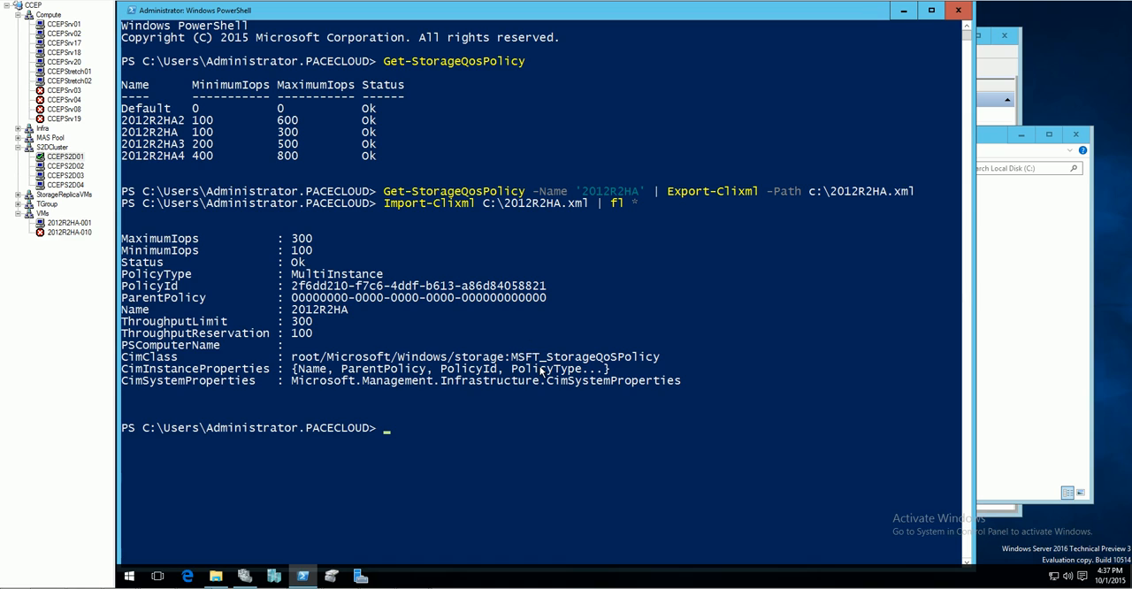
Step: Remove the 2012R2HA policy, confirm with y, and re-list the four remaining policies
{"action": "type", "text": "Remove-StorageQosPolicy -Name 2012R2HA"}
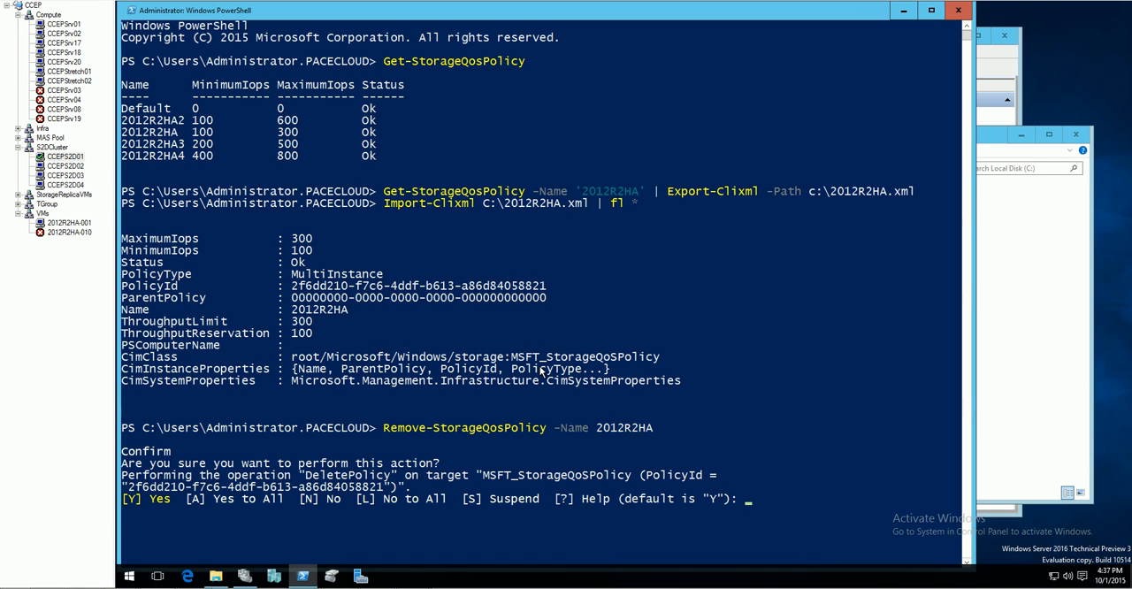
{"action": "type", "text": "y"}
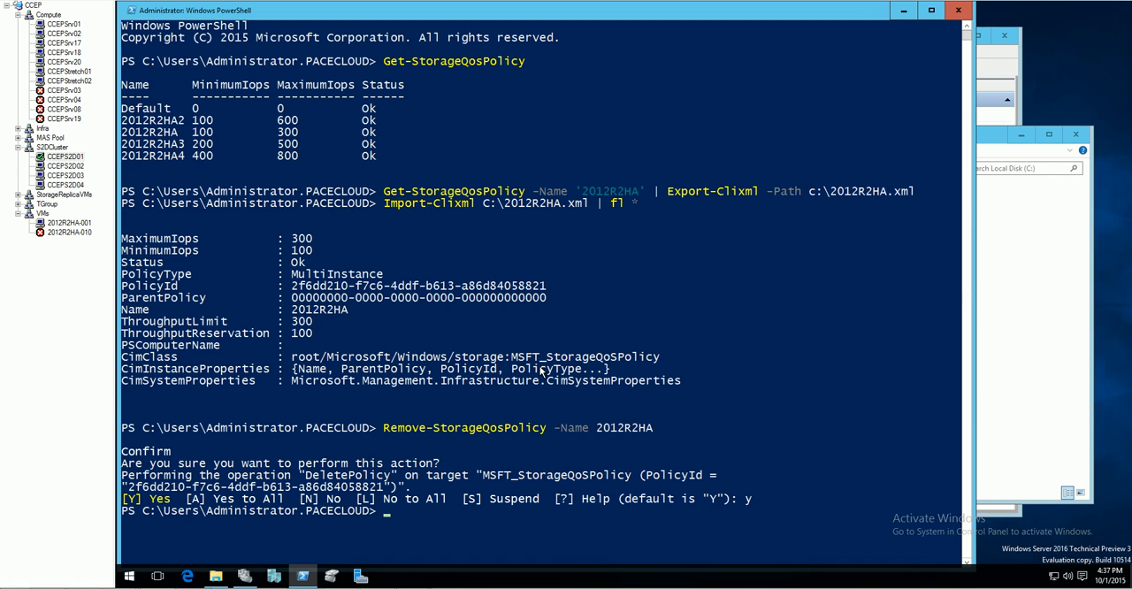
{"action": "type", "text": "Get-StorageQosPolicy"}
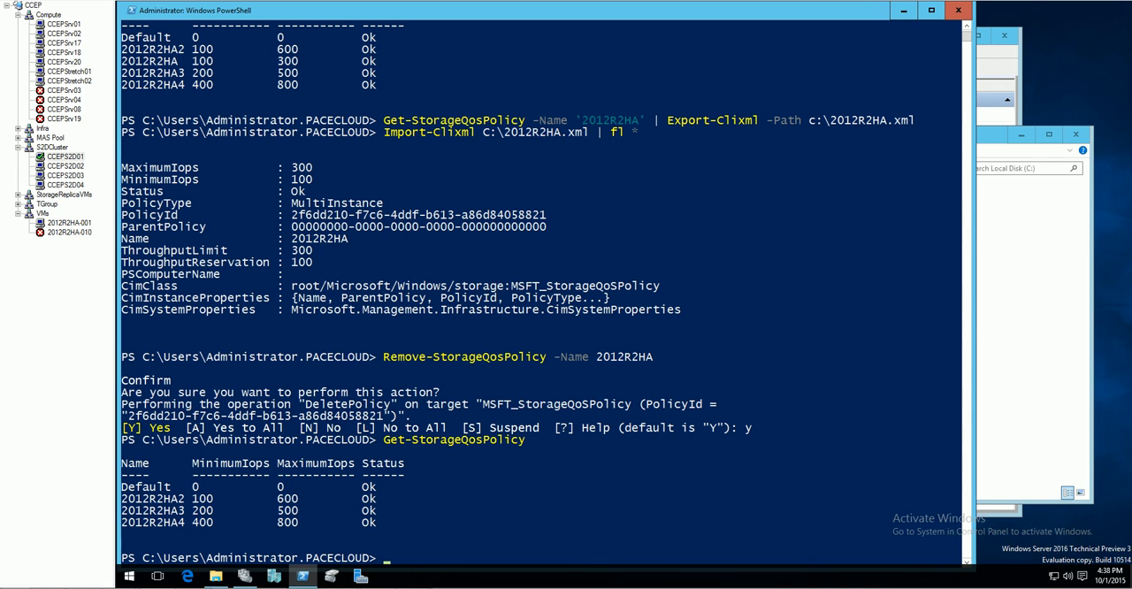
{"action": "mouse_move", "coordinate": [345, 318]}
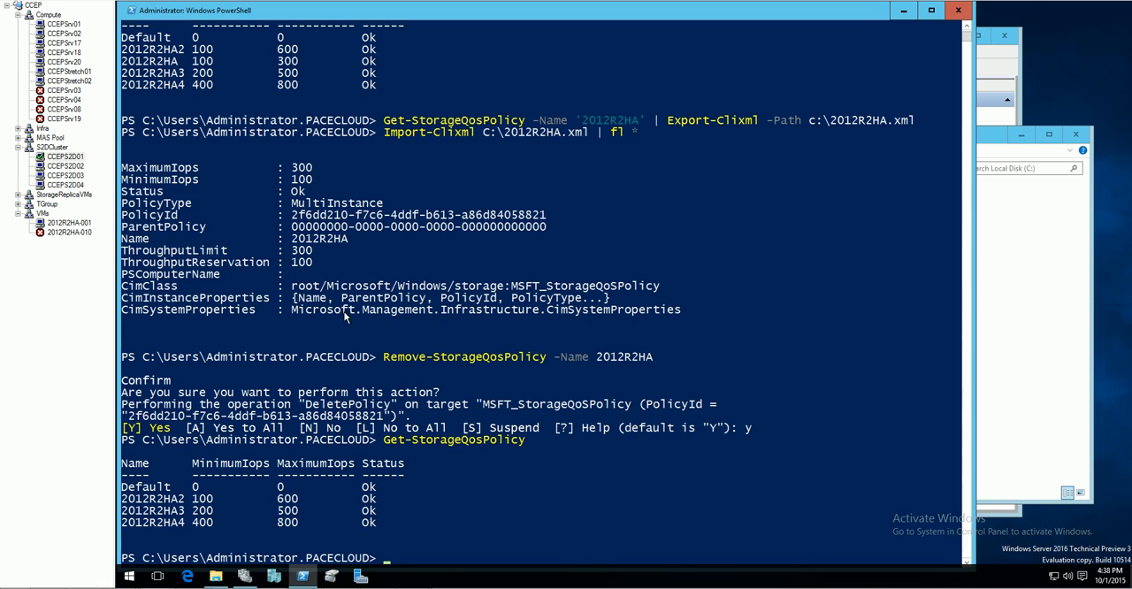
{"action": "mouse_move", "coordinate": [430, 439]}
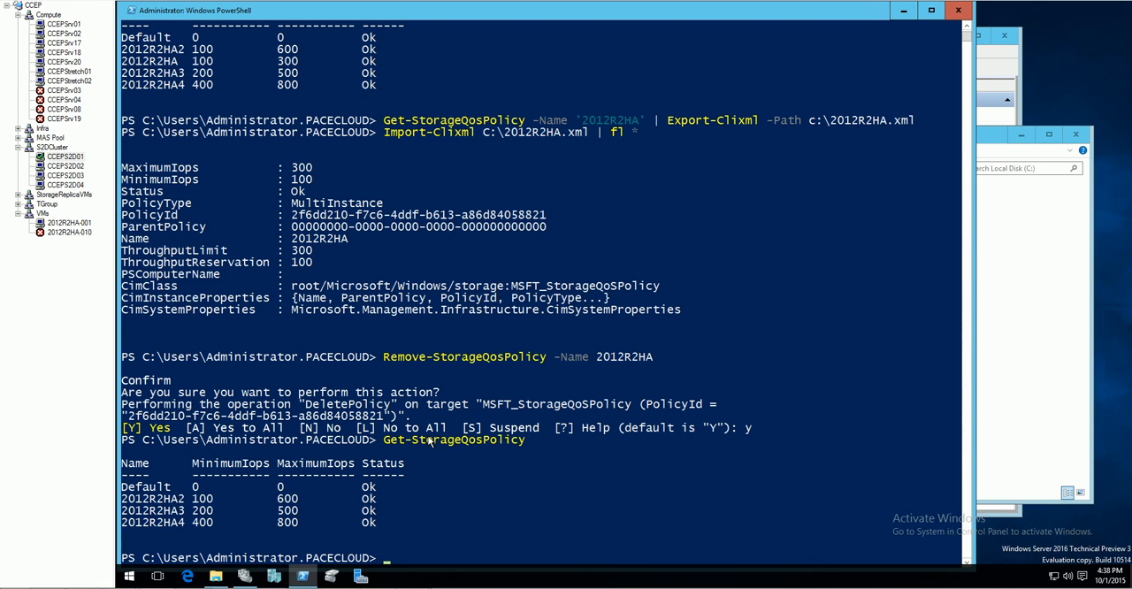
{"action": "mouse_move", "coordinate": [469, 439]}
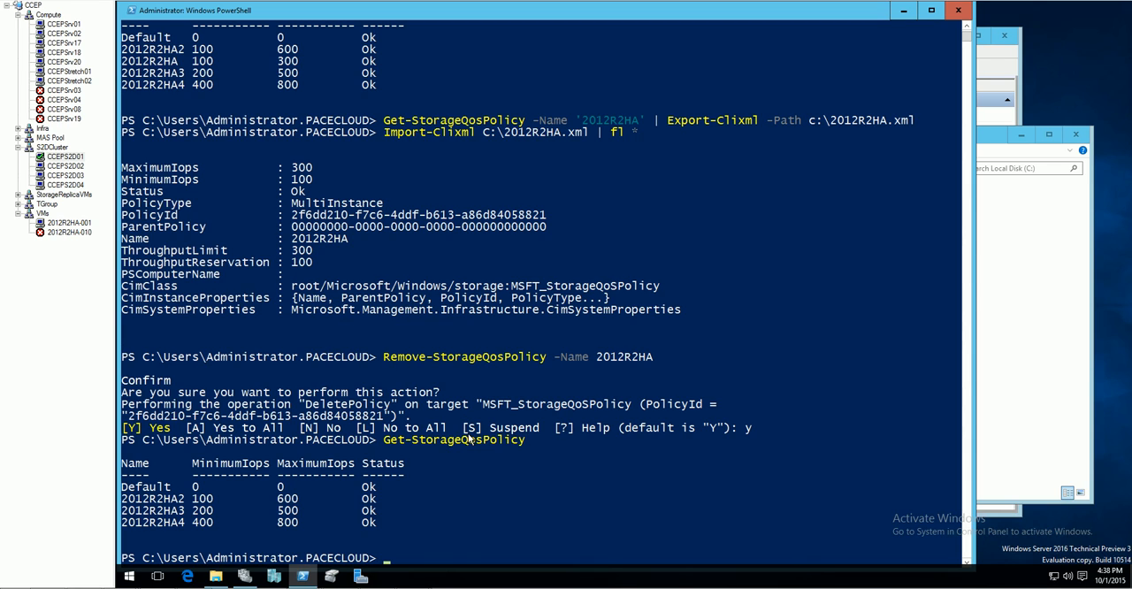
Step: Pipe Import-Clixml c:\2012R2HA.xml into New-StorageQosPolicy, restoring 2012R2HA with 100/300 IOPS
{"action": "type", "text": "Import-Clixml -Path c:\\2012R2HA.xml | New-StorageQosPolicy"}
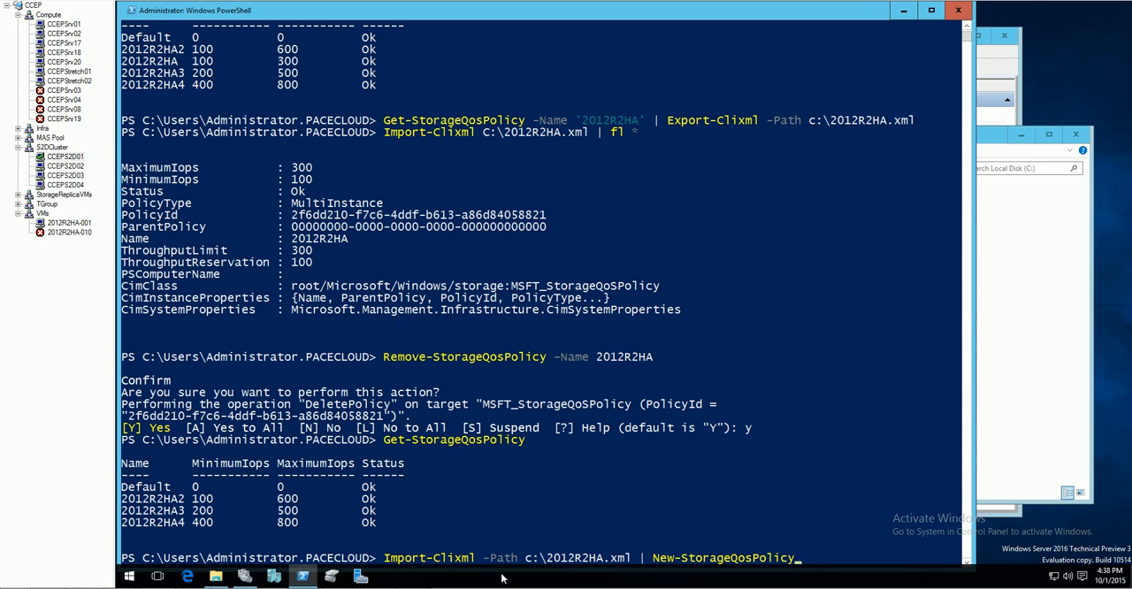
{"action": "mouse_move", "coordinate": [444, 573]}
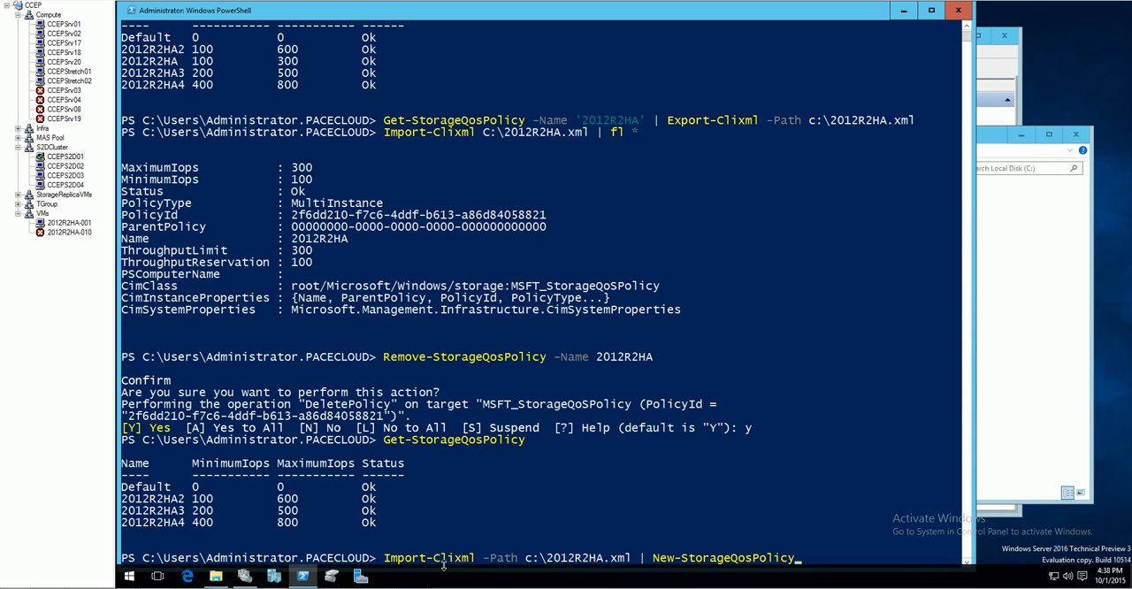
{"action": "mouse_move", "coordinate": [526, 566]}
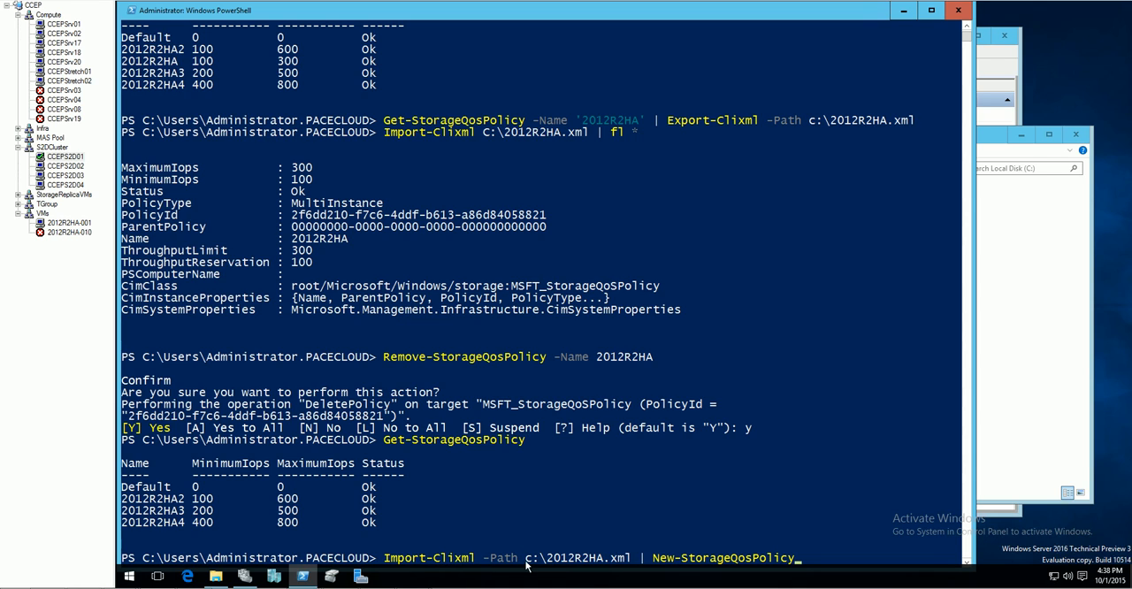
{"action": "mouse_move", "coordinate": [722, 563]}
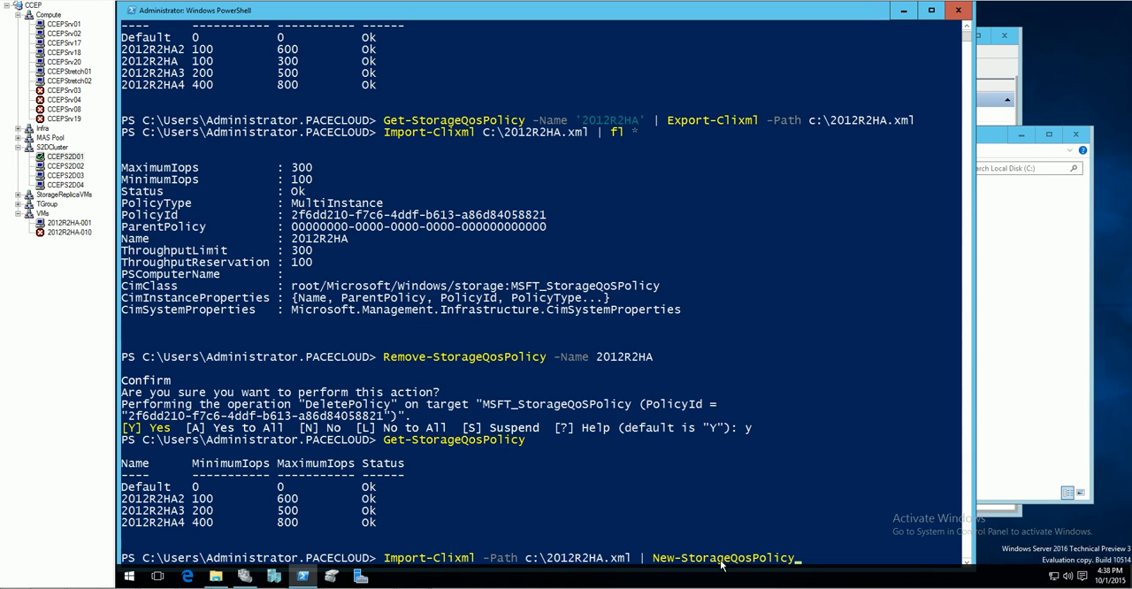
{"action": "mouse_move", "coordinate": [774, 558]}
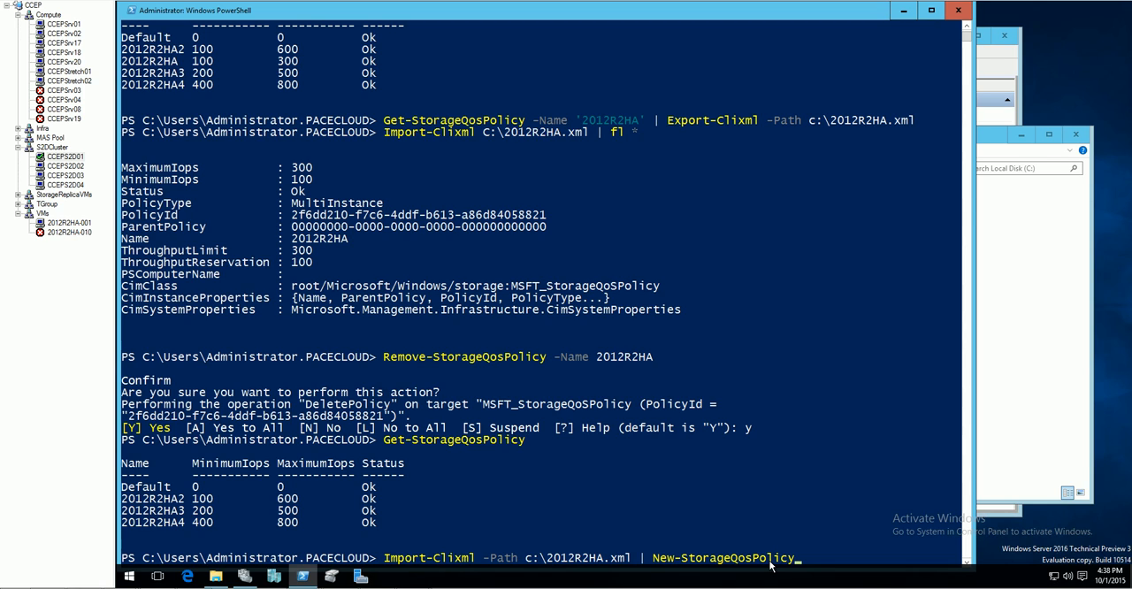
{"action": "key", "text": "enter"}
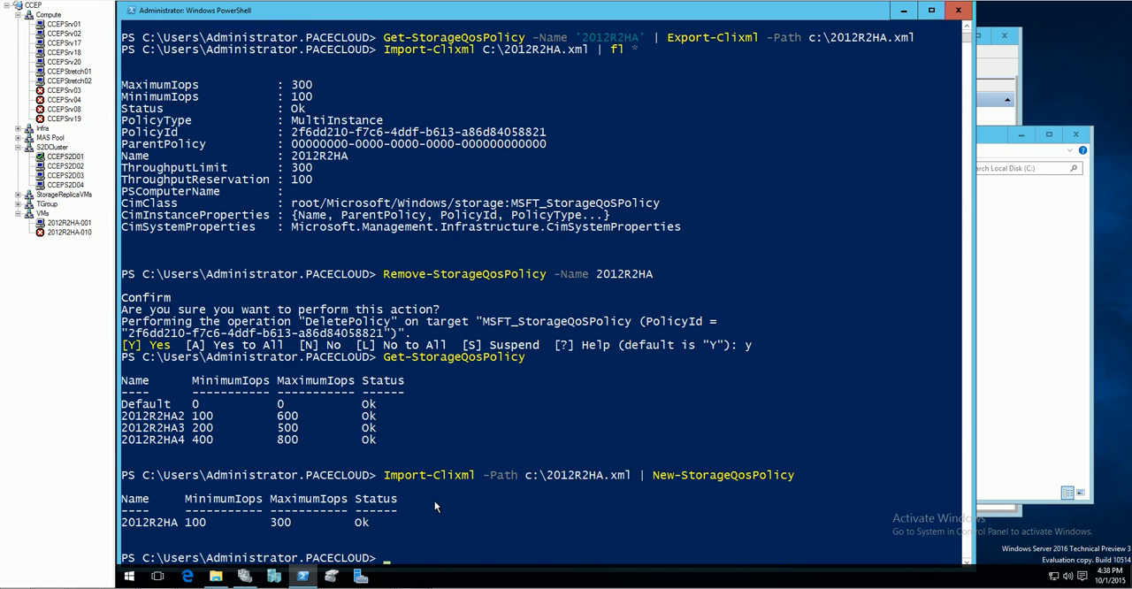
Step: Re-list policies to verify 2012R2HA is back alongside Default and 2012R2HA2–4
{"action": "type", "text": "Get-StorageQosPolicy"}
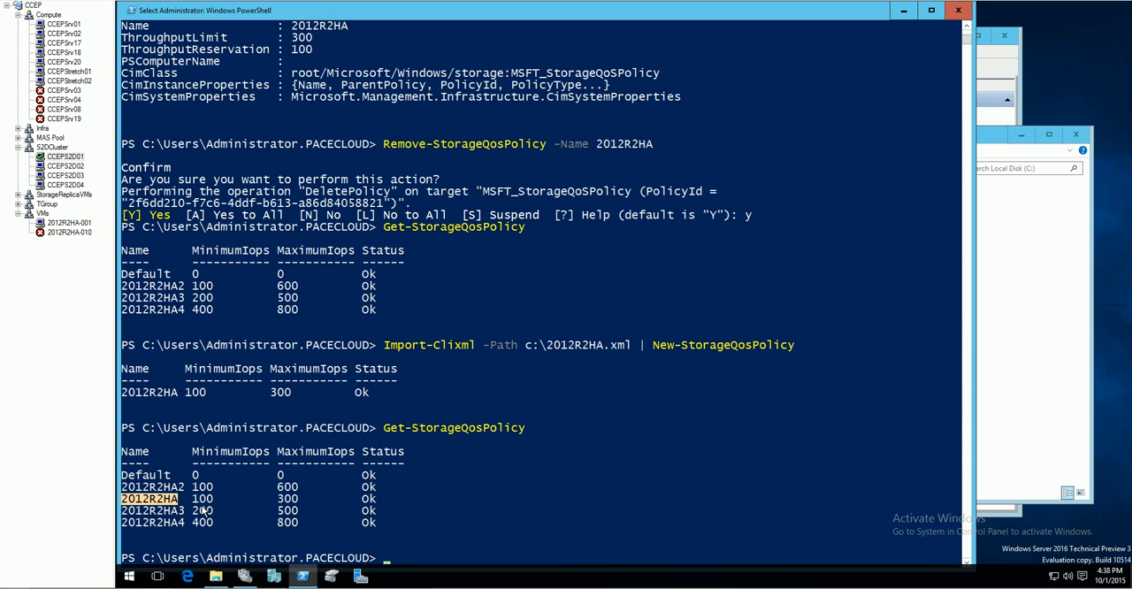
{"action": "mouse_move", "coordinate": [468, 534]}
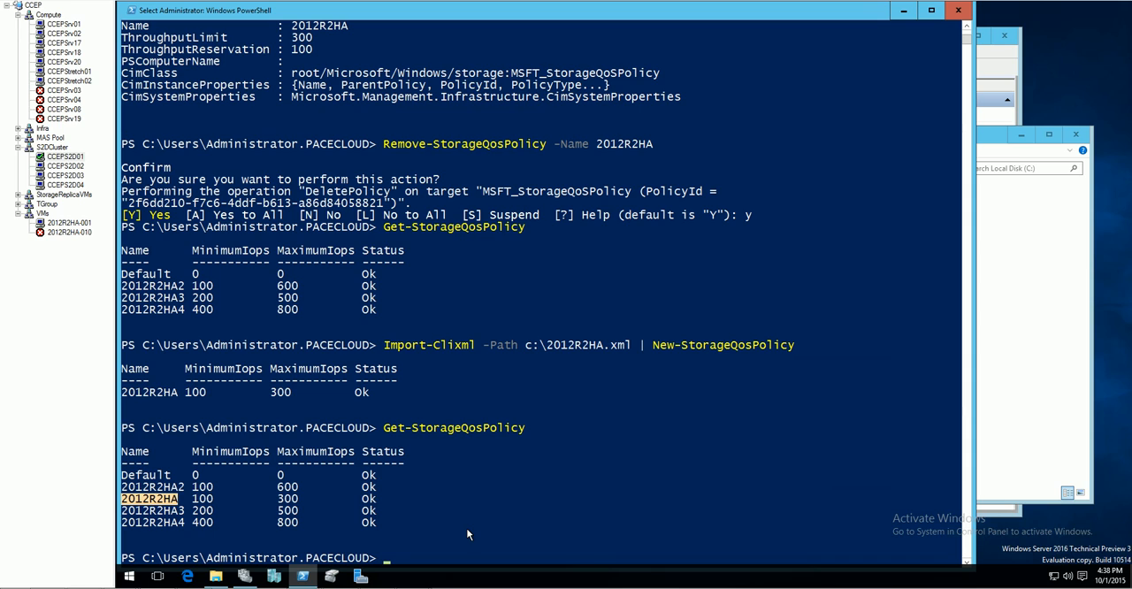
{"action": "mouse_move", "coordinate": [494, 504]}
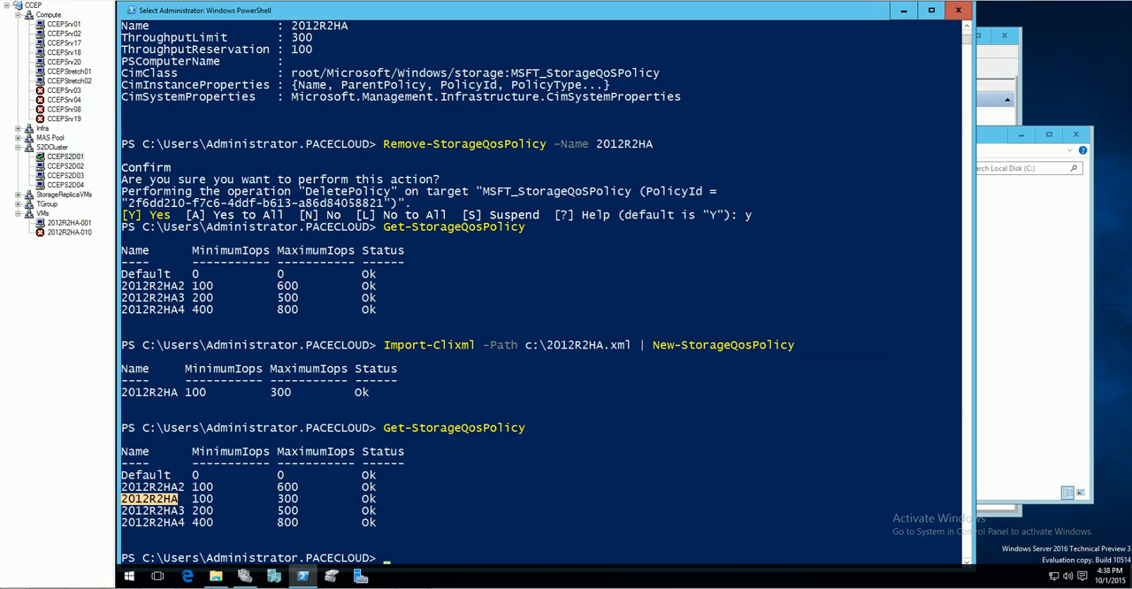
{"action": "mouse_move", "coordinate": [480, 16]}
{"action": "type", "text": "Get-StorageQosPolicy | Export-Clixml -Path c:\\mypolicies.xml"}
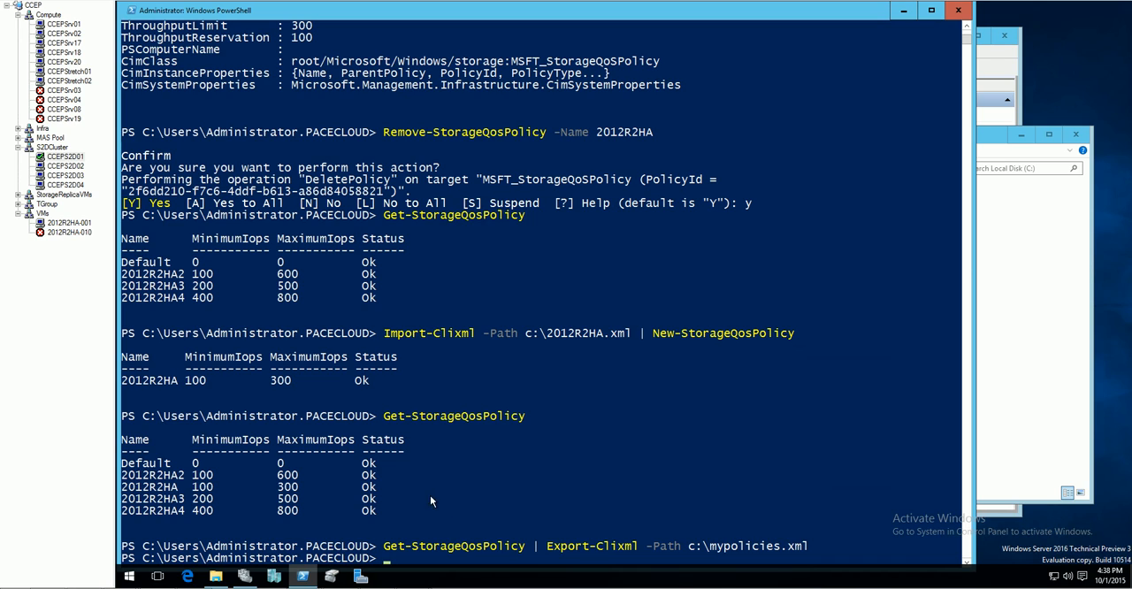
{"action": "mouse_move", "coordinate": [478, 560]}
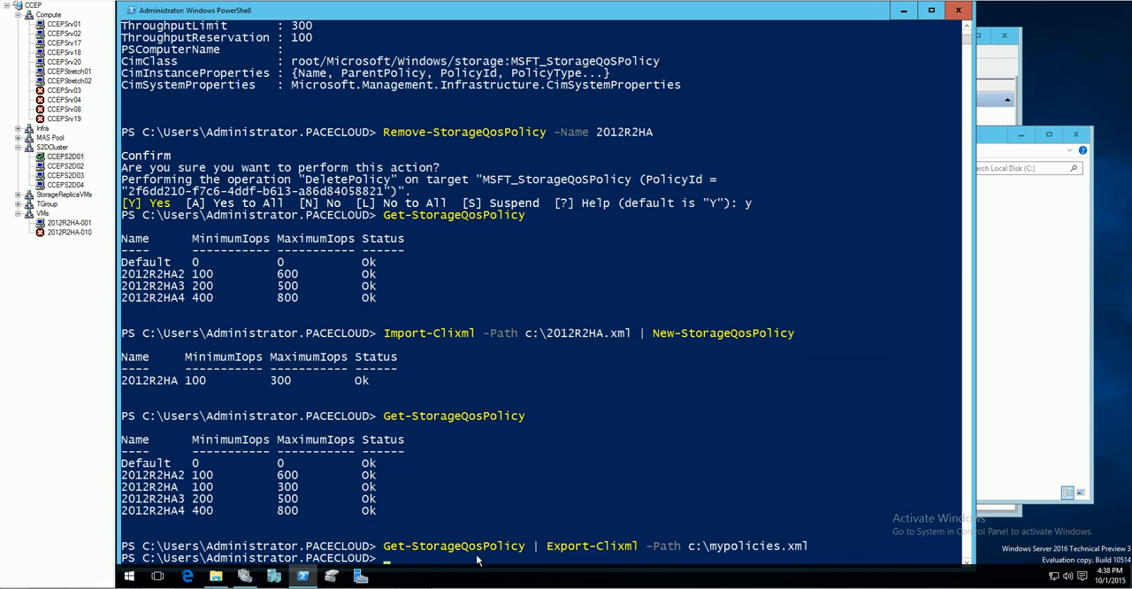
{"action": "mouse_move", "coordinate": [754, 572]}
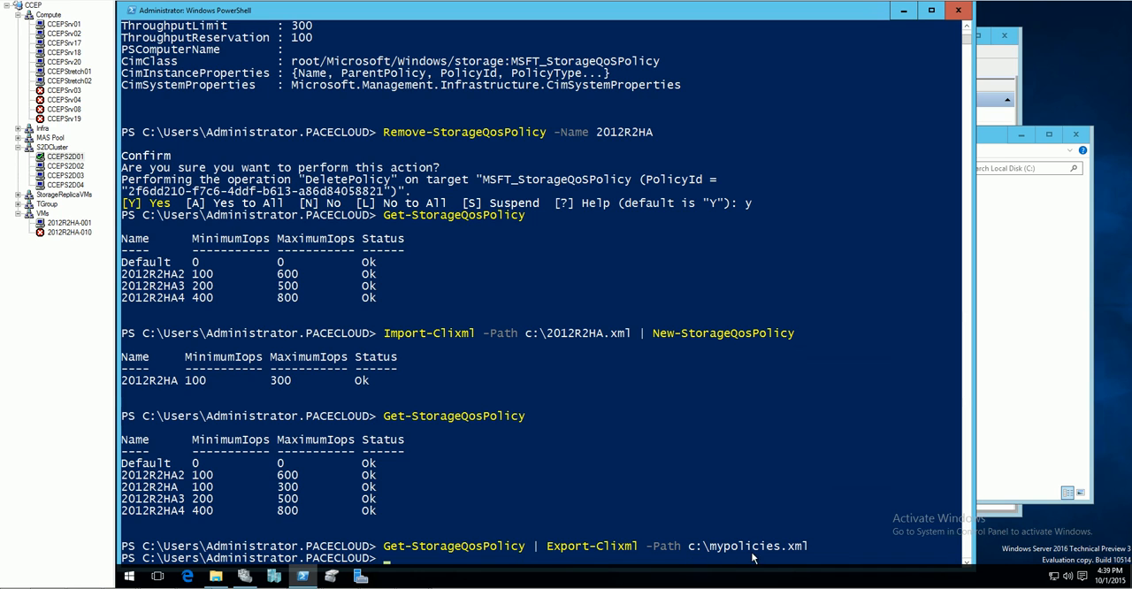
{"action": "mouse_move", "coordinate": [917, 504]}
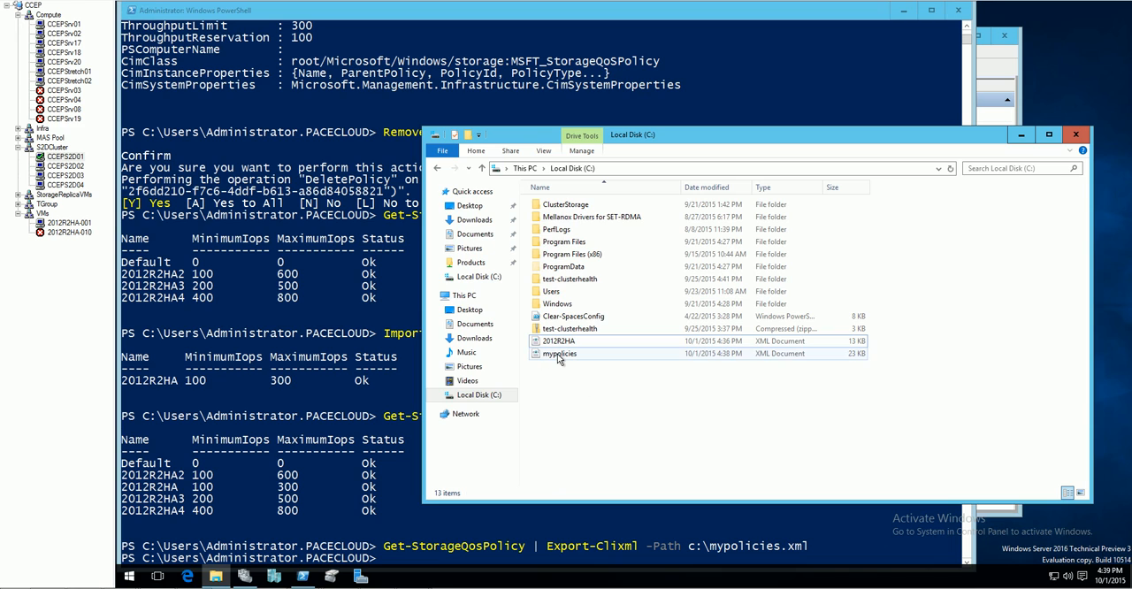
Step: Open mypolicies.xml in Internet Explorer and highlight the Default and 2012R2HA2 policy names
{"action": "double_click", "coordinate": [559, 354]}
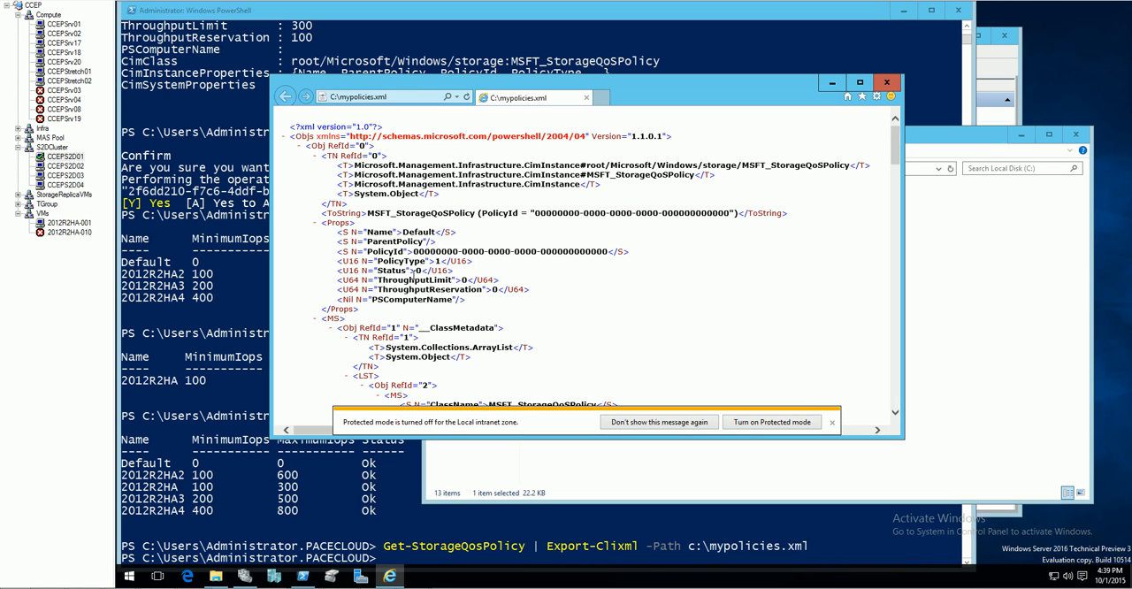
{"action": "double_click", "coordinate": [421, 232]}
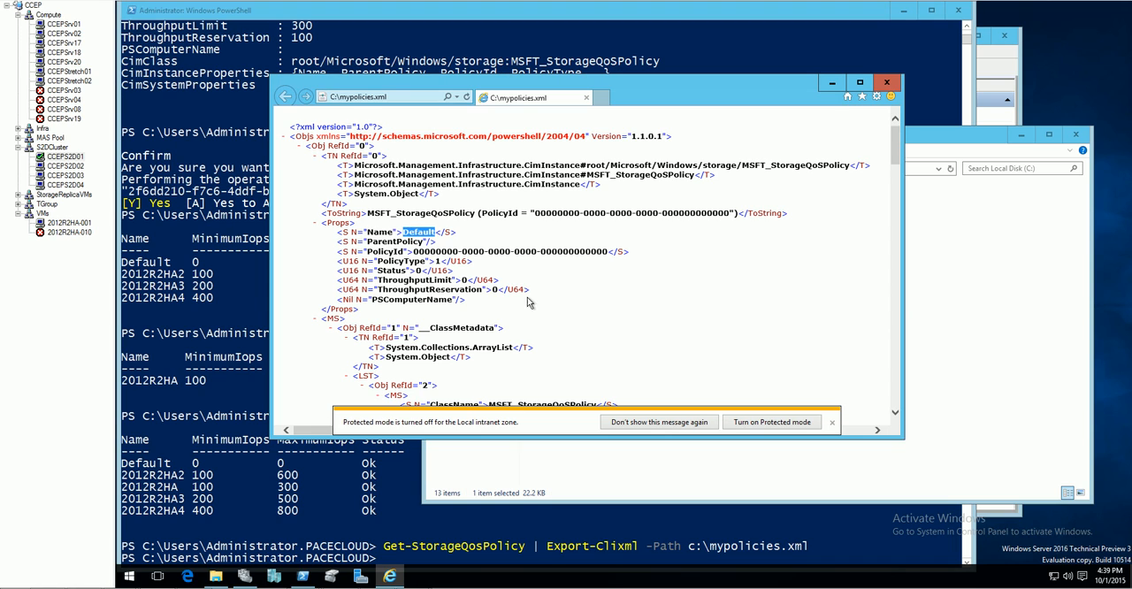
{"action": "mouse_move", "coordinate": [598, 311]}
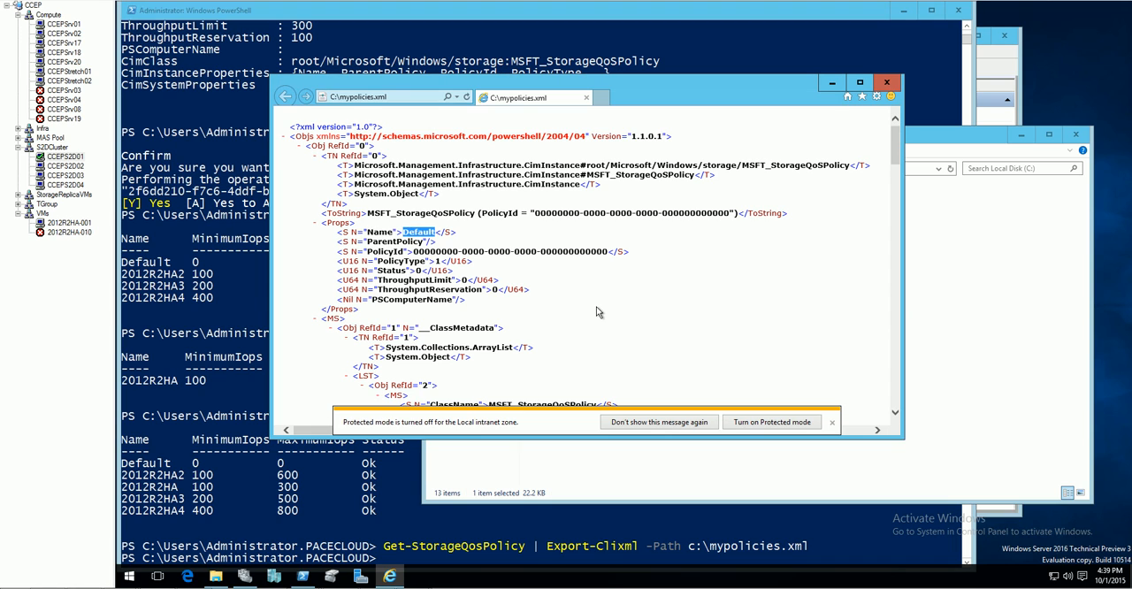
{"action": "scroll", "scroll_direction": "down", "scroll_amount": 3}
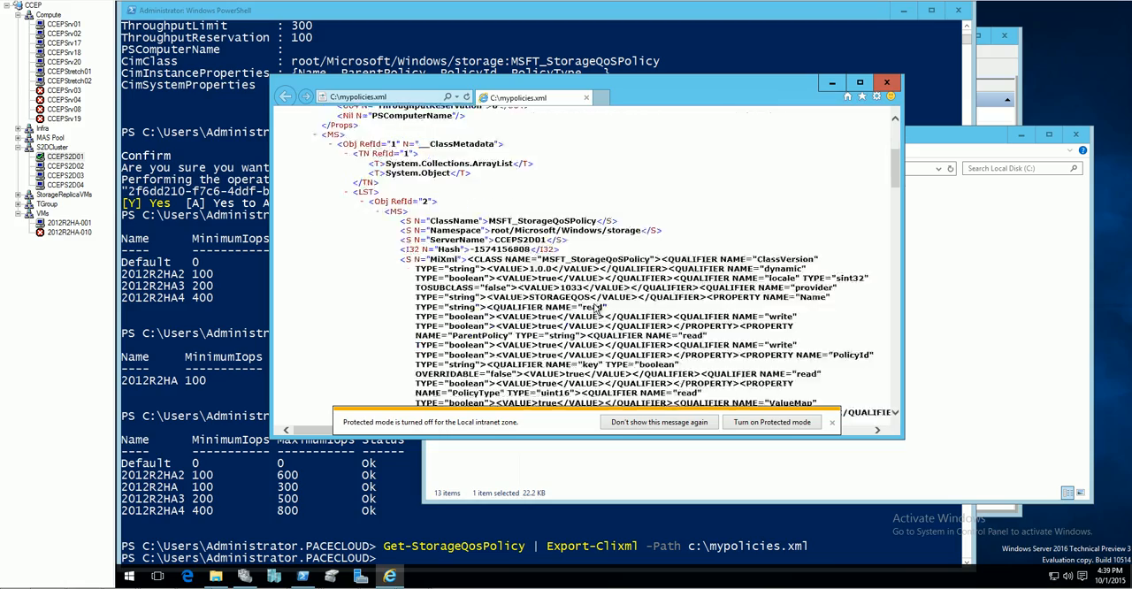
{"action": "scroll", "scroll_direction": "down", "scroll_amount": 3}
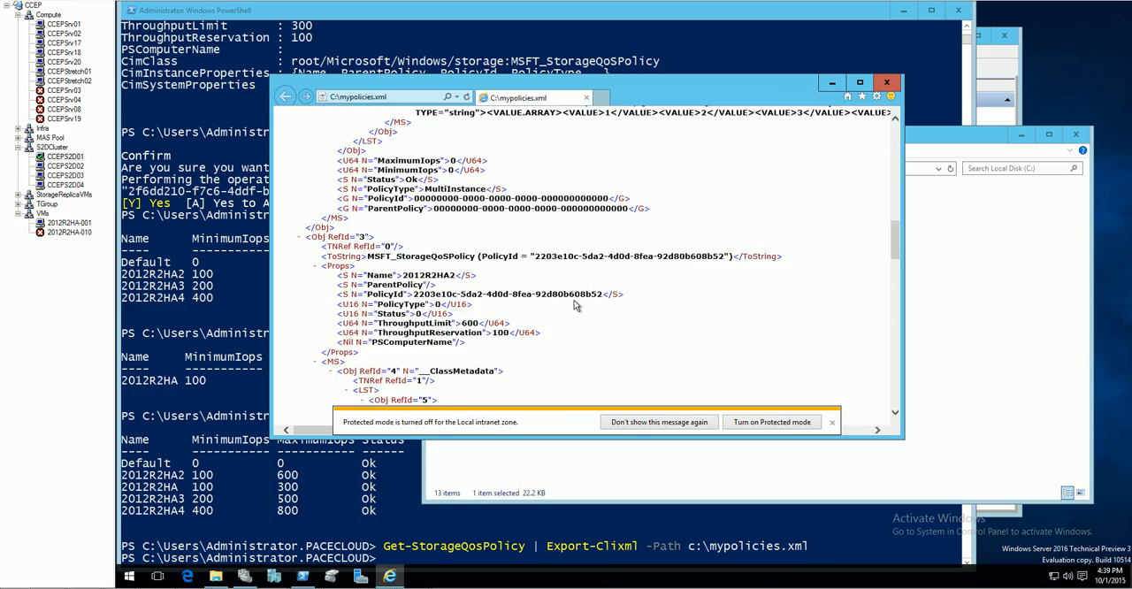
{"action": "double_click", "coordinate": [432, 275]}
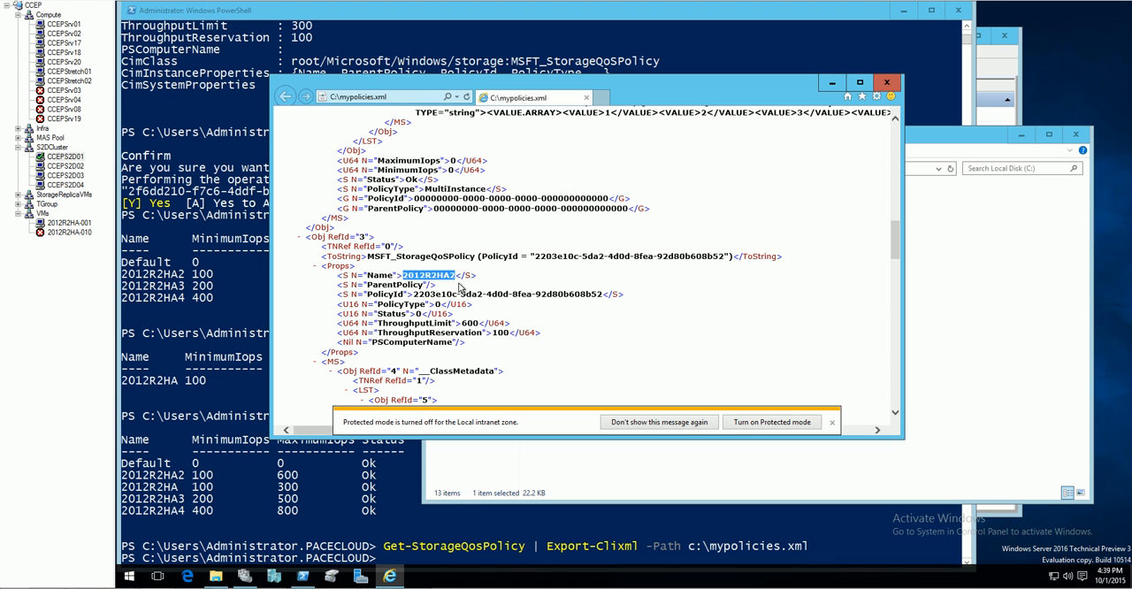
{"action": "mouse_move", "coordinate": [511, 286]}
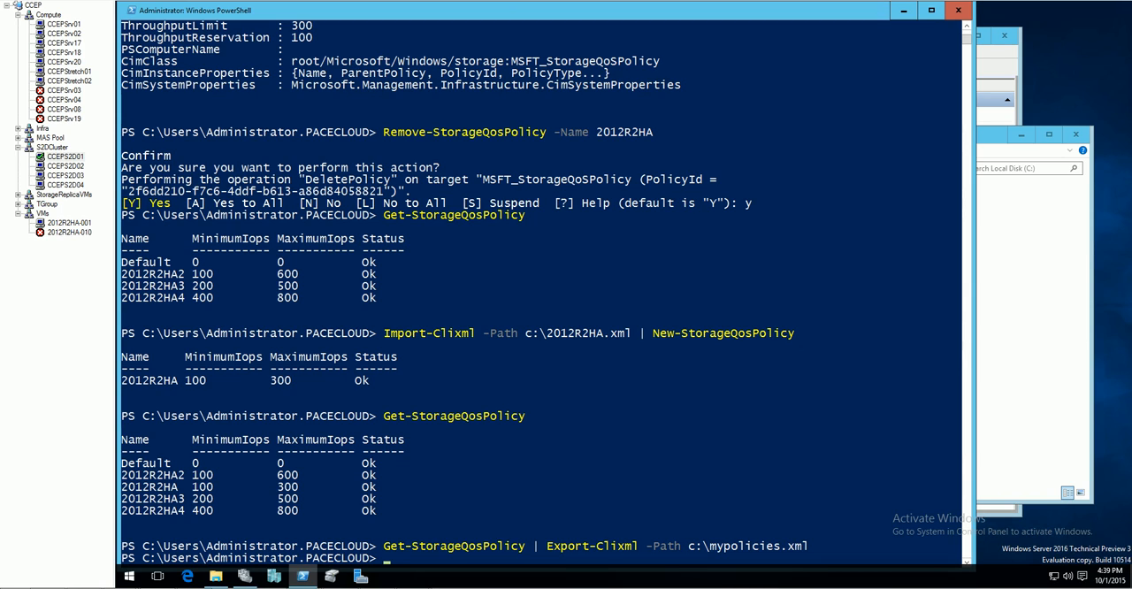
{"action": "mouse_move", "coordinate": [530, 343]}
{"action": "type", "text": "Import-Clixml C:\\mypolicies.xml | fl *"}
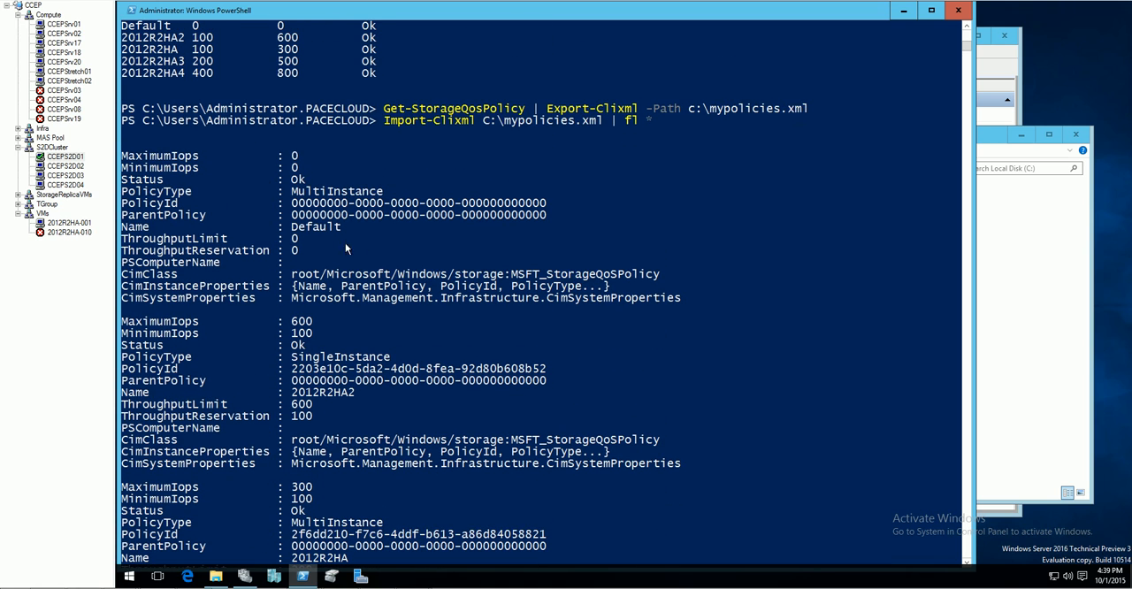
{"action": "mouse_move", "coordinate": [309, 243]}
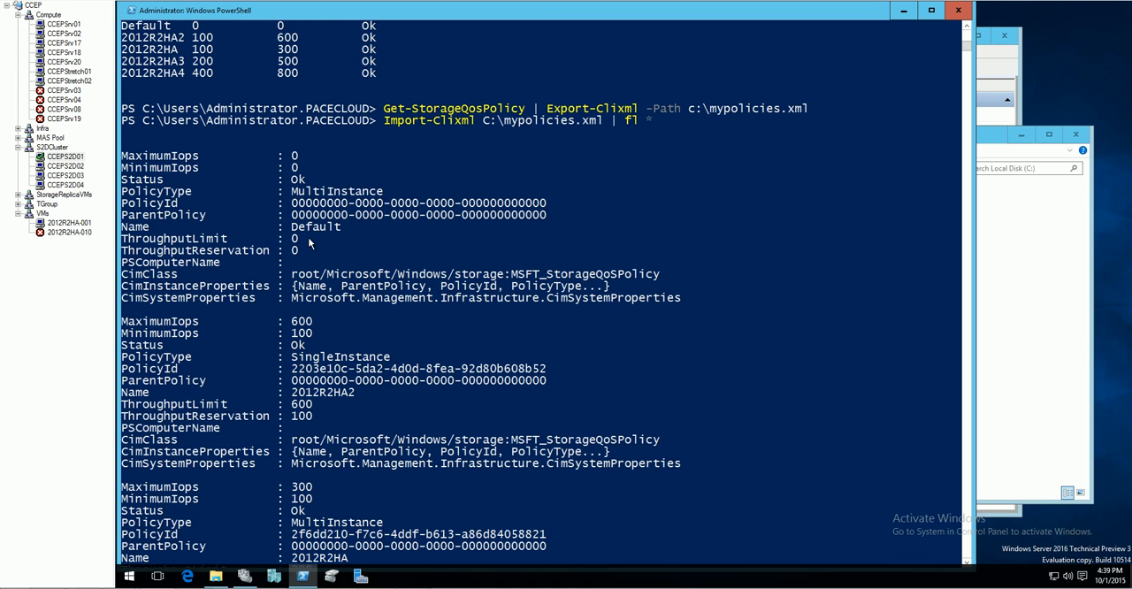
{"action": "mouse_move", "coordinate": [367, 398]}
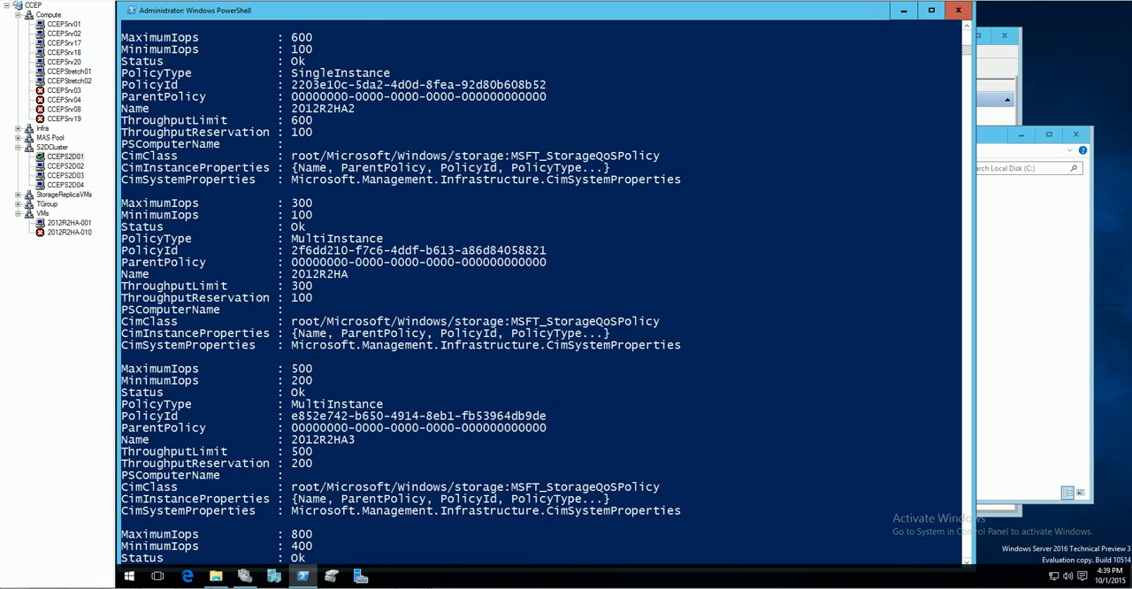
{"action": "mouse_move", "coordinate": [368, 454]}
{"action": "type", "text": "Get-StorageQosPolicy -Name '2012R2HA*' | Remove-StorageQosPolic"}
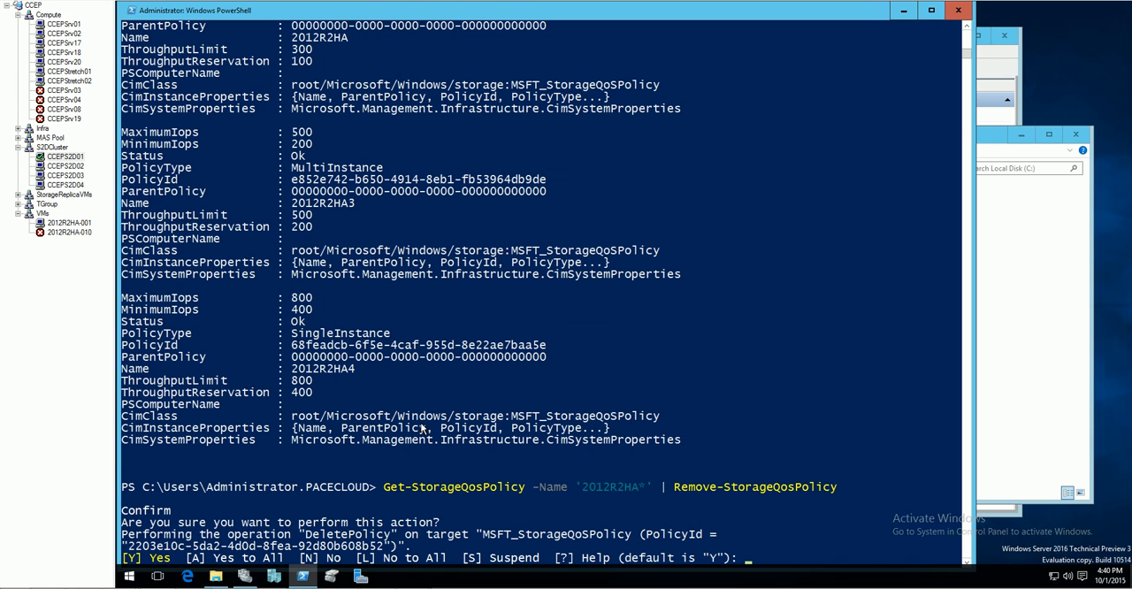
Step: Confirm deleting the 2012R2HA* policies with y, then run the mypolicies.xml export command
{"action": "type", "text": "y"}
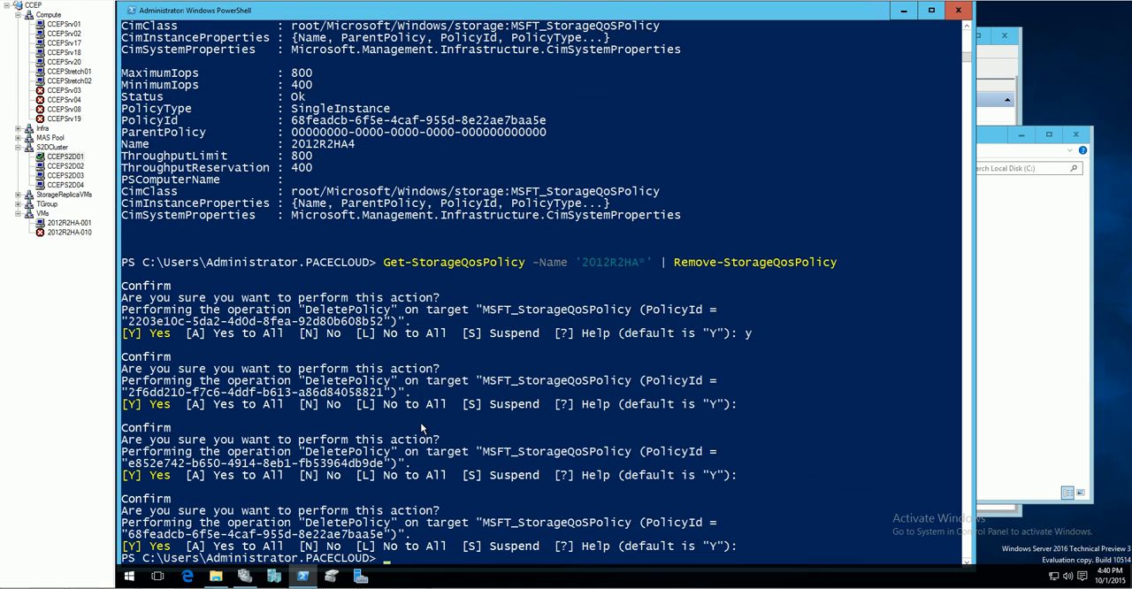
{"action": "type", "text": "Get-StorageQosPolicy | Export-Clixml -Path c:\\mypolicies.xml"}
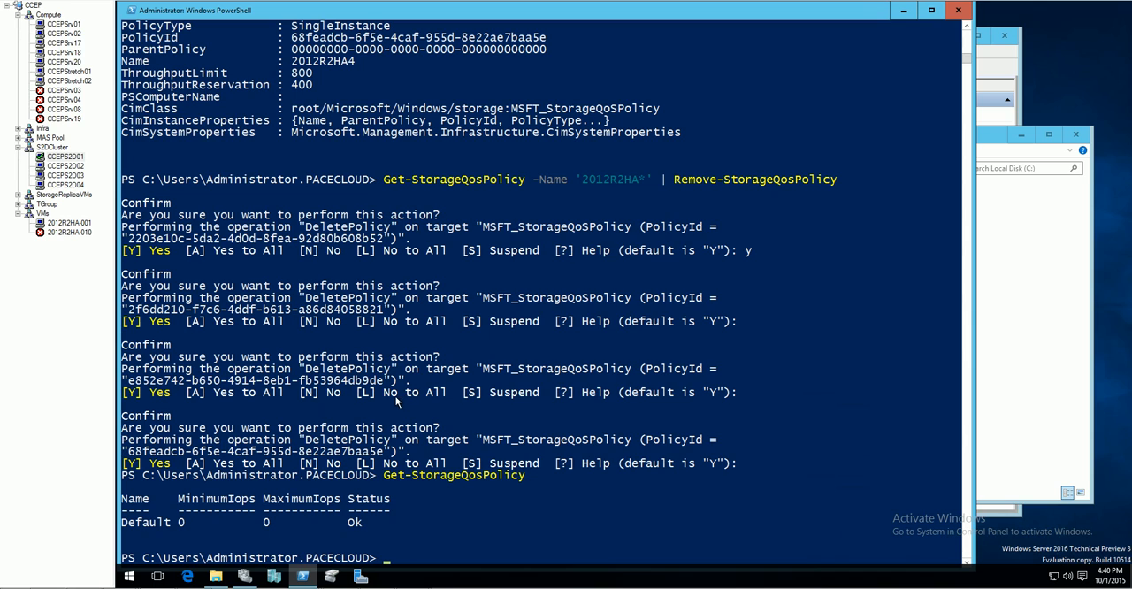
{"action": "mouse_move", "coordinate": [324, 438]}
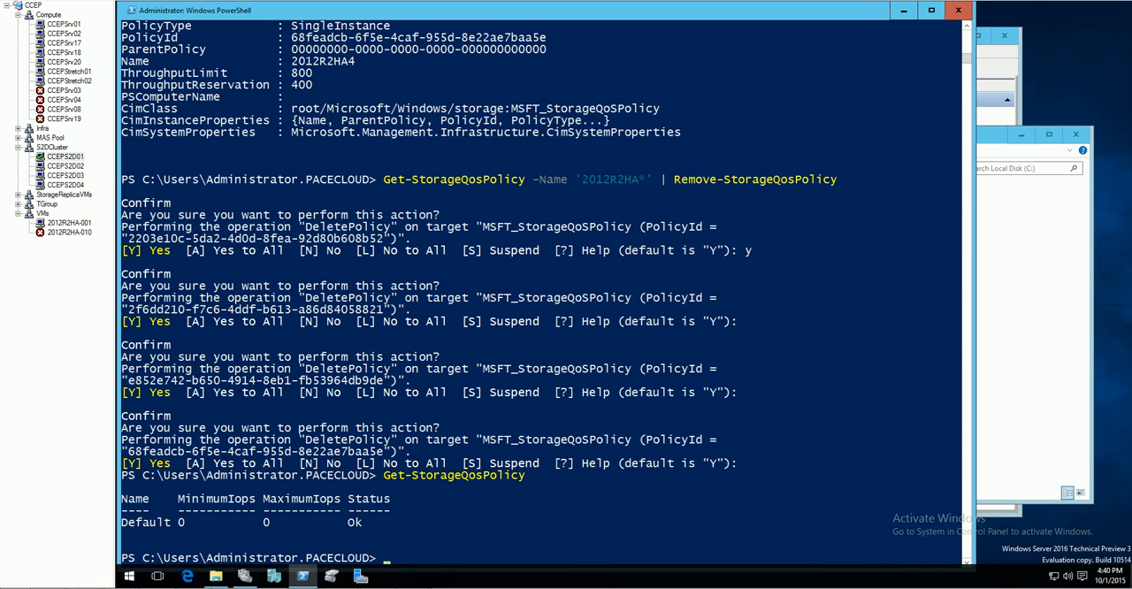
{"action": "mouse_move", "coordinate": [502, 498]}
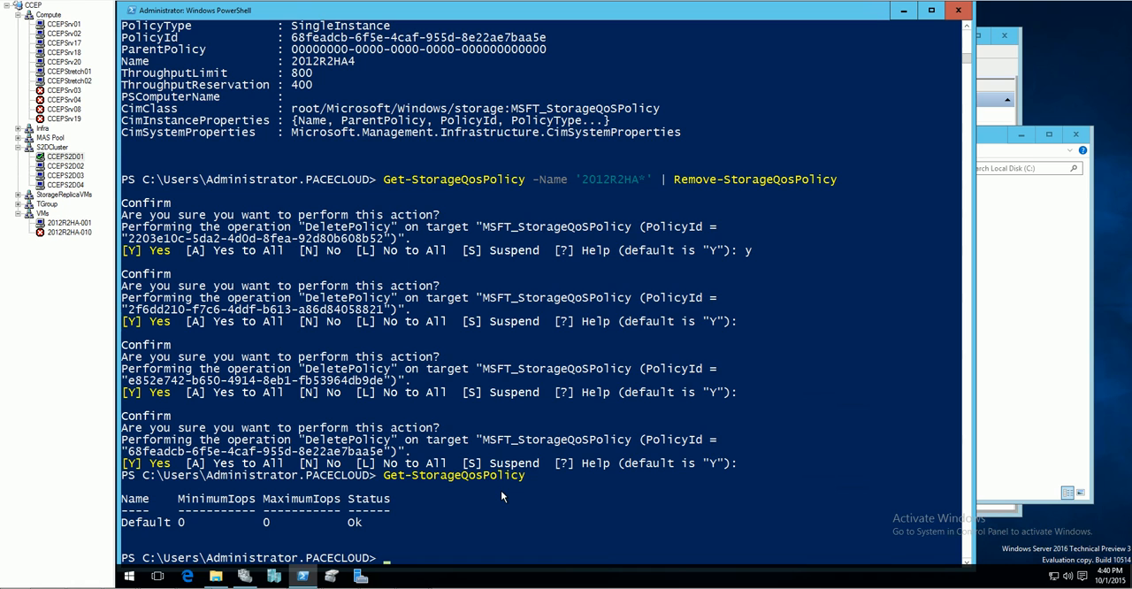
Step: Recreate the 2012R2HA policy from C:\mypolicies.xml, giving MinimumIops 100 and MaximumIops 300
{"action": "key", "text": "Return"}
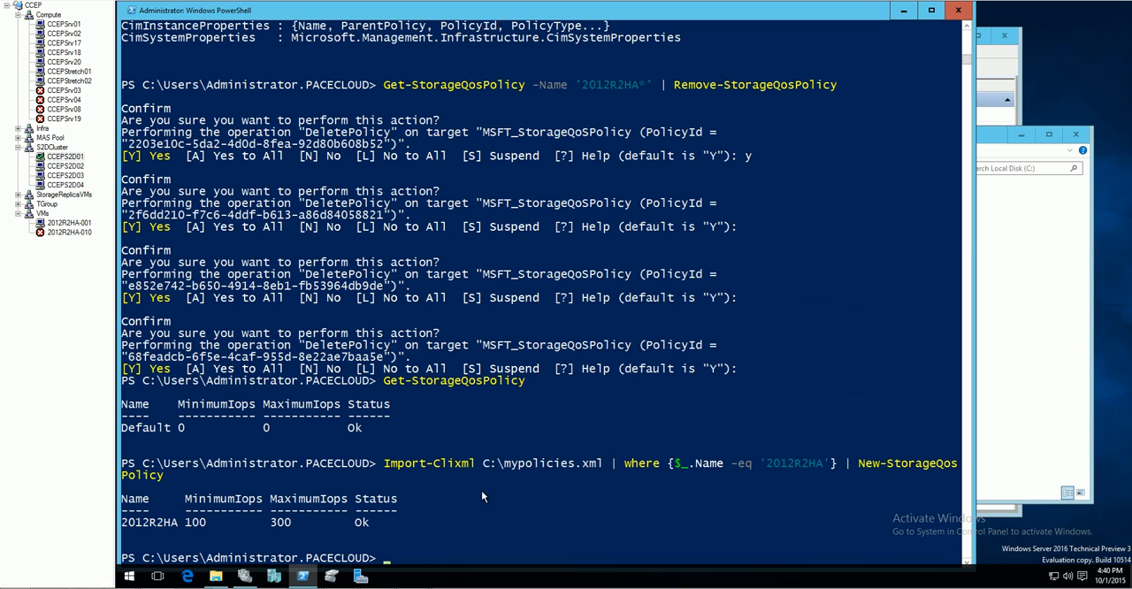
{"action": "mouse_move", "coordinate": [290, 521]}
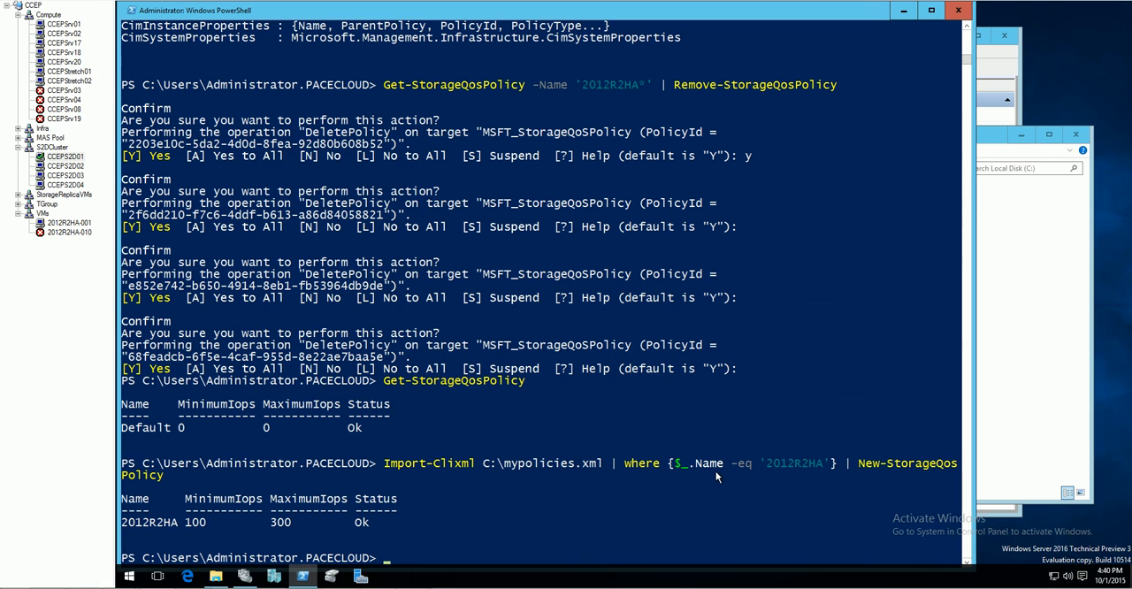
{"action": "double_click", "coordinate": [792, 463]}
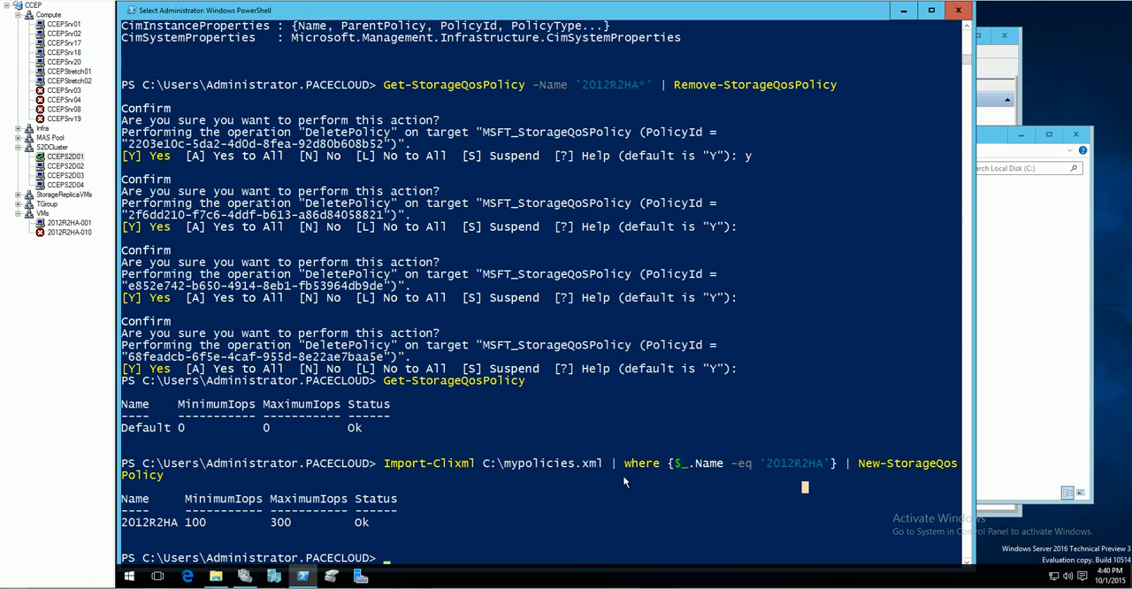
{"action": "double_click", "coordinate": [507, 463]}
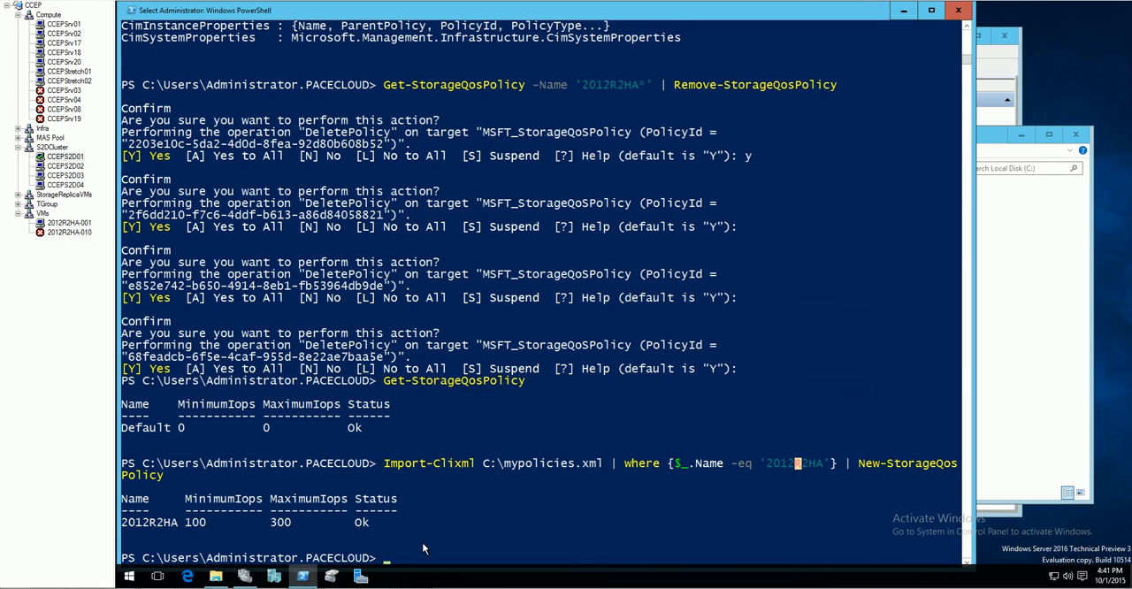
Step: List policies, then import all 2012R2HA* policies from mypolicies.xml, recreating 2012R2HA2, 2012R2HA3 and 2012R2HA4
{"action": "type", "text": "Get-StorageQosPolicy"}
{"action": "type", "text": "Import-Clixml C:\\mypolicies.xml | where {$_.Name -like '2012R2HA*'} | New-StorageQosPolicy"}
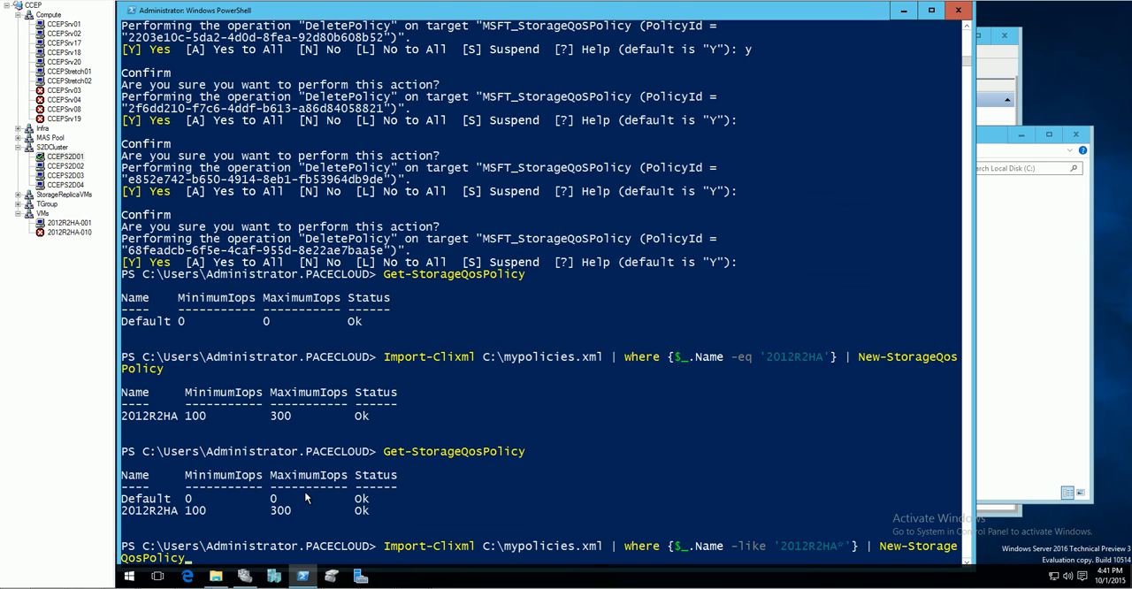
{"action": "mouse_move", "coordinate": [486, 556]}
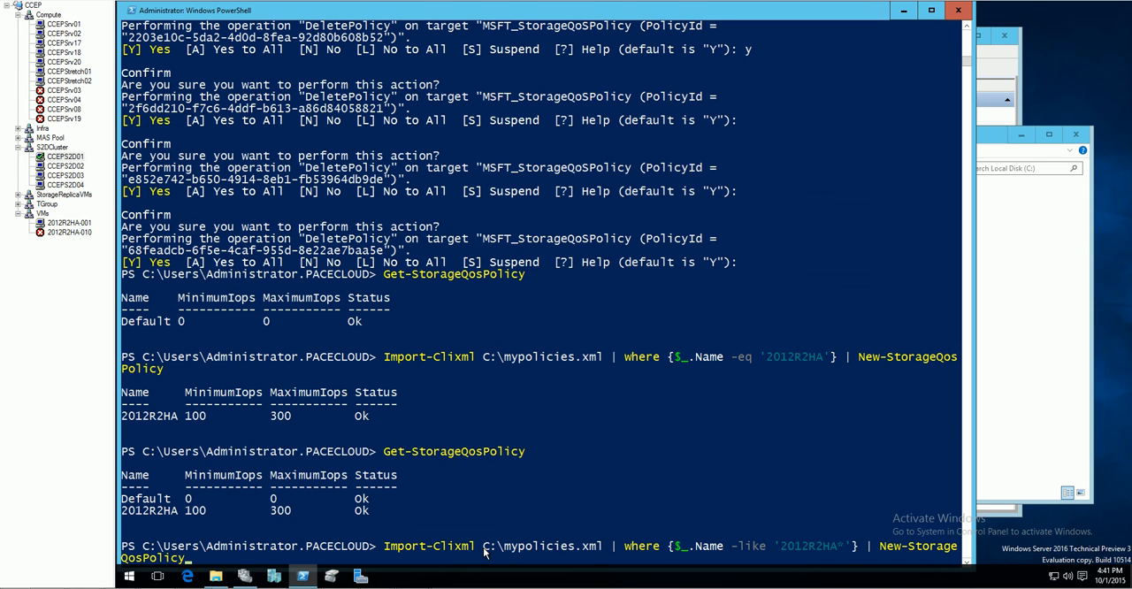
{"action": "double_click", "coordinate": [537, 546]}
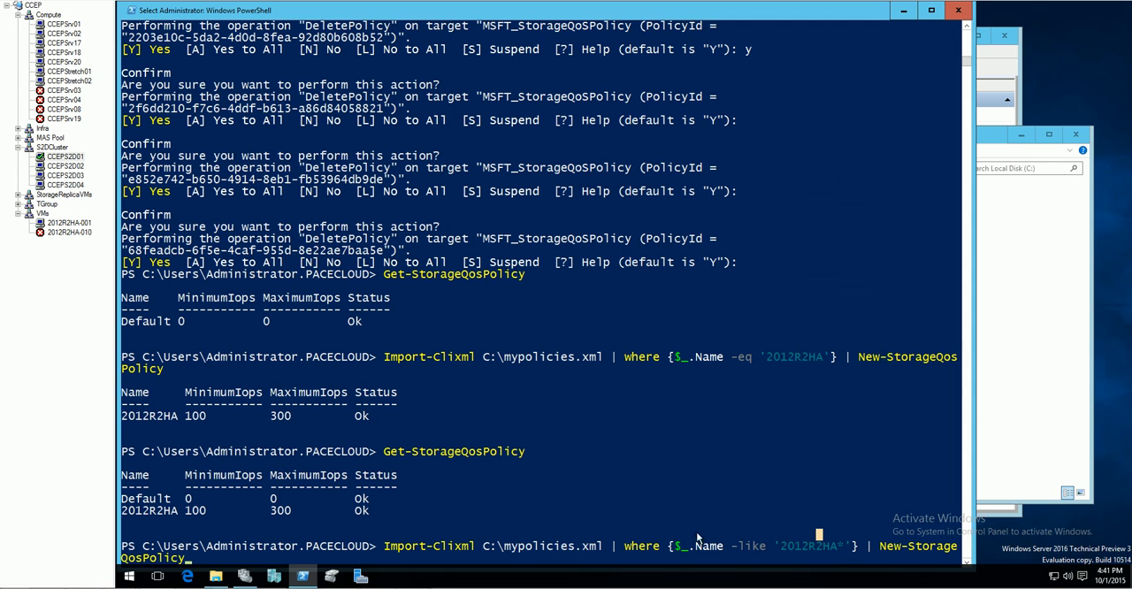
{"action": "double_click", "coordinate": [133, 510]}
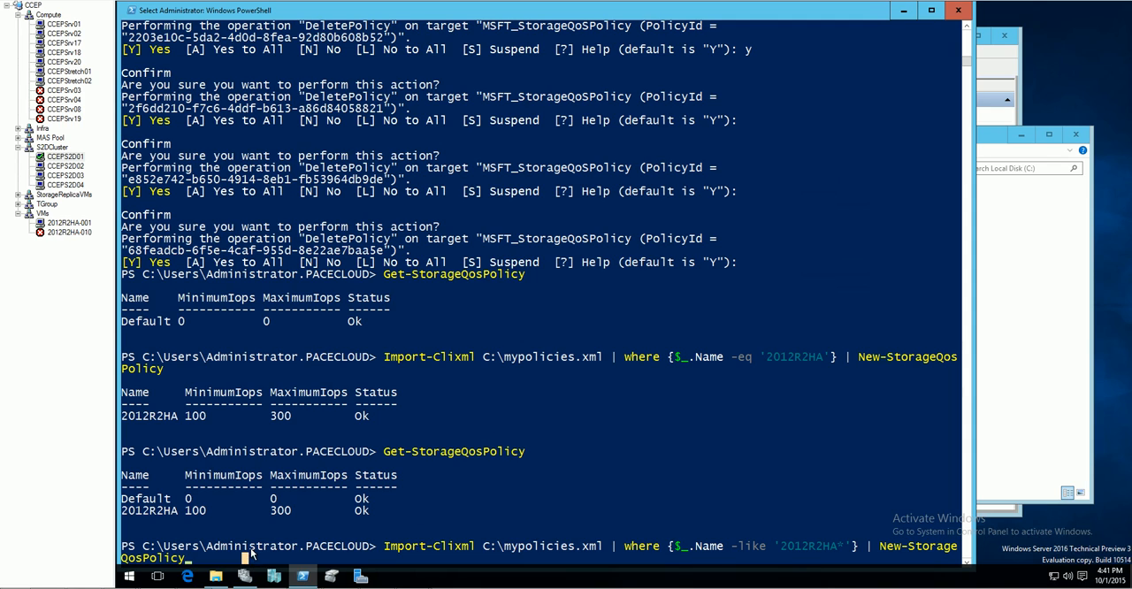
{"action": "key", "text": "Return"}
{"action": "type", "text": "Get-StorageQosPolicy"}
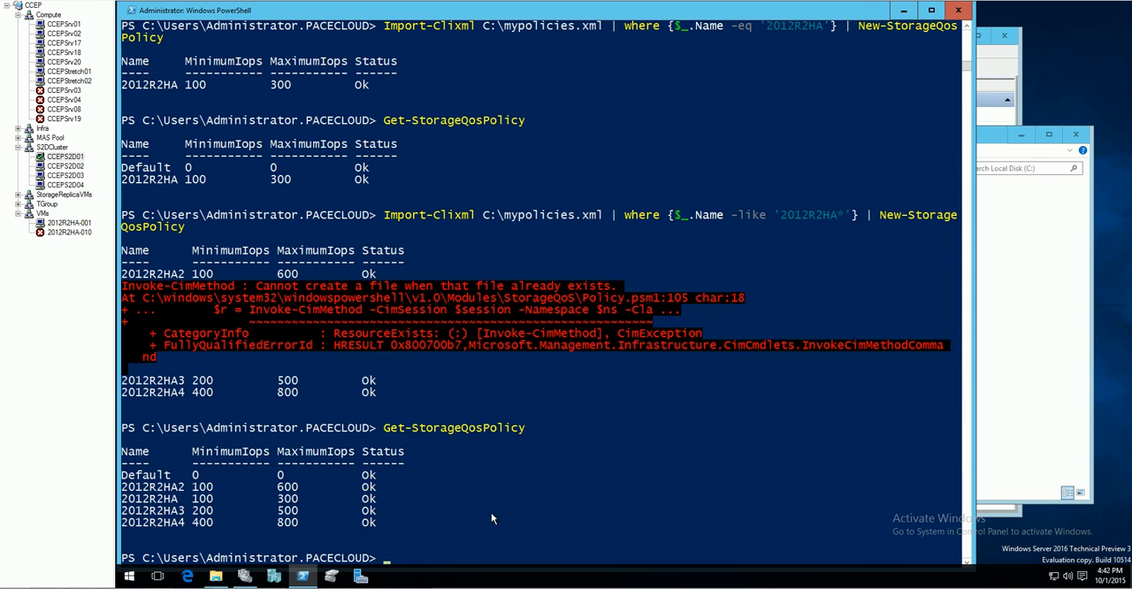
{"action": "mouse_move", "coordinate": [484, 497]}
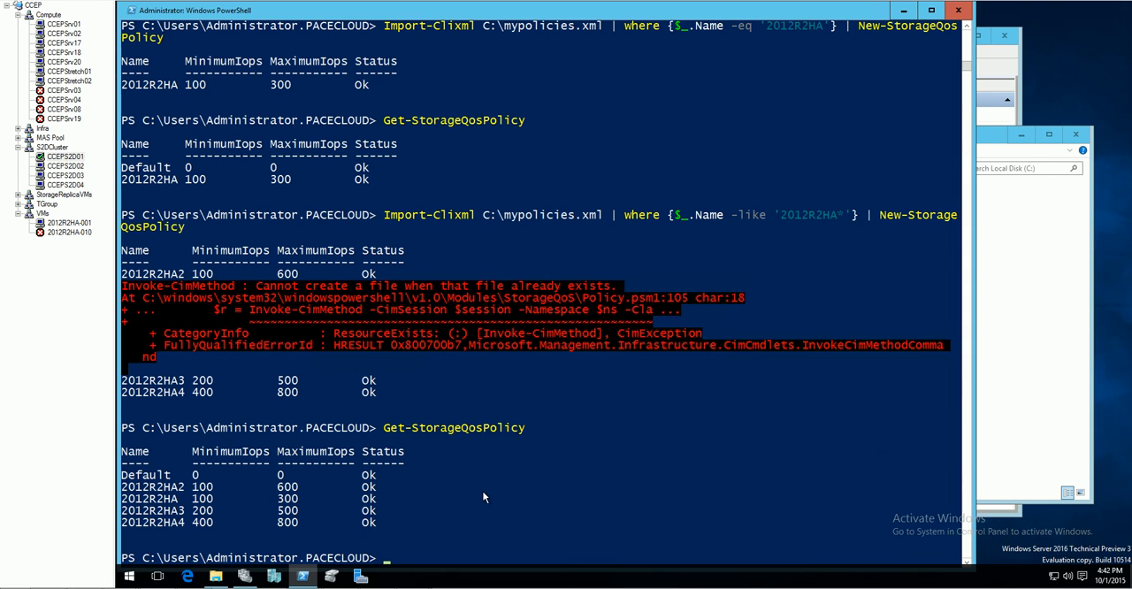